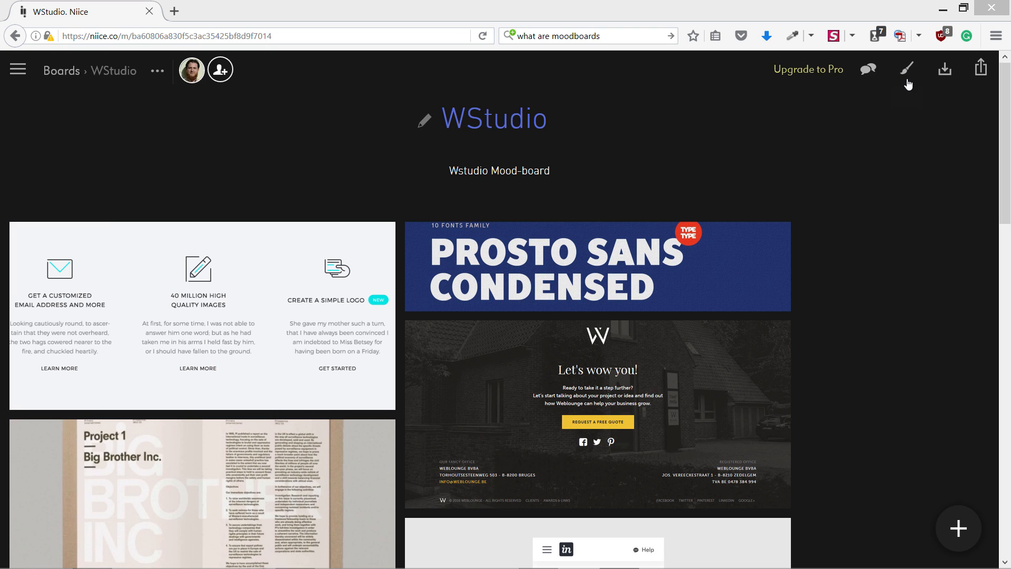
Check the board settings and export options, then bring up the WStudio email review-link share dialog
{"action": "left_click", "coordinate": [907, 67]}
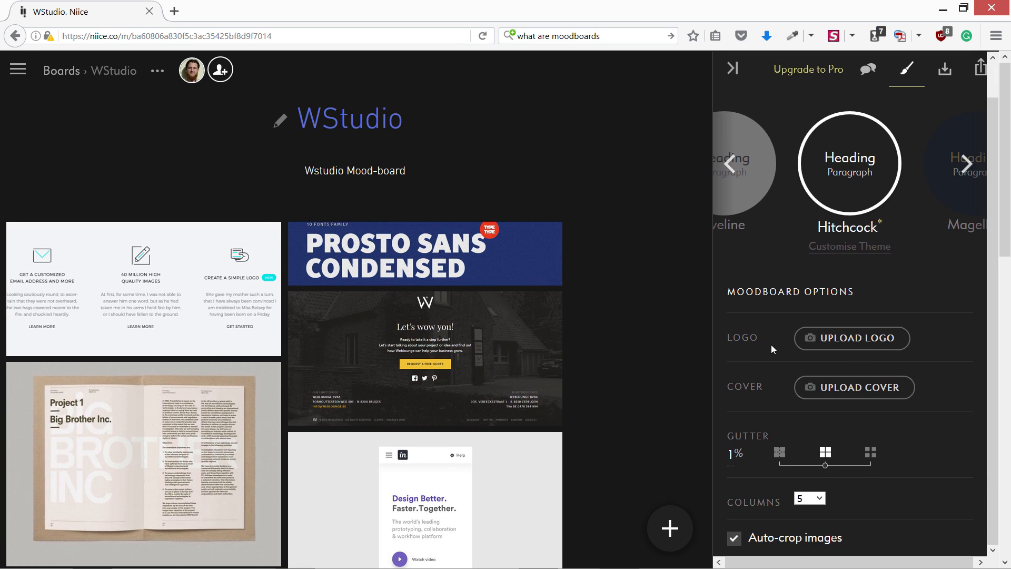
{"action": "mouse_move", "coordinate": [732, 69]}
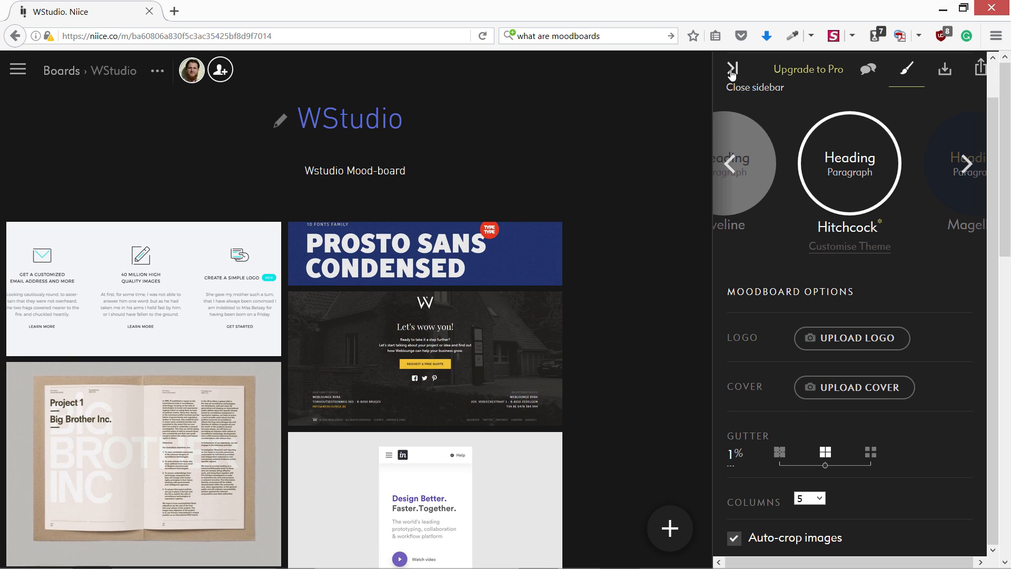
{"action": "left_click", "coordinate": [732, 69]}
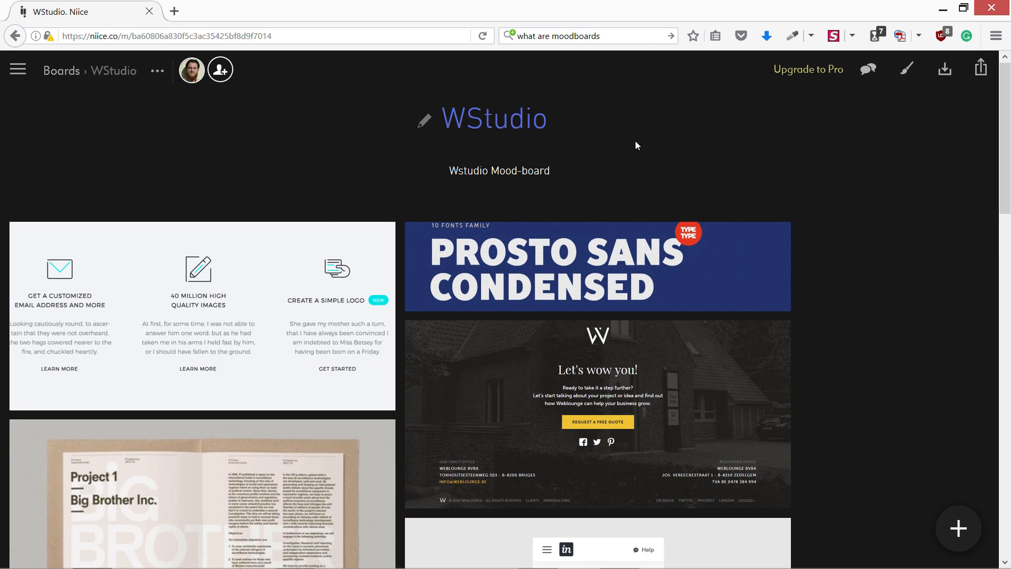
{"action": "left_click", "coordinate": [500, 171]}
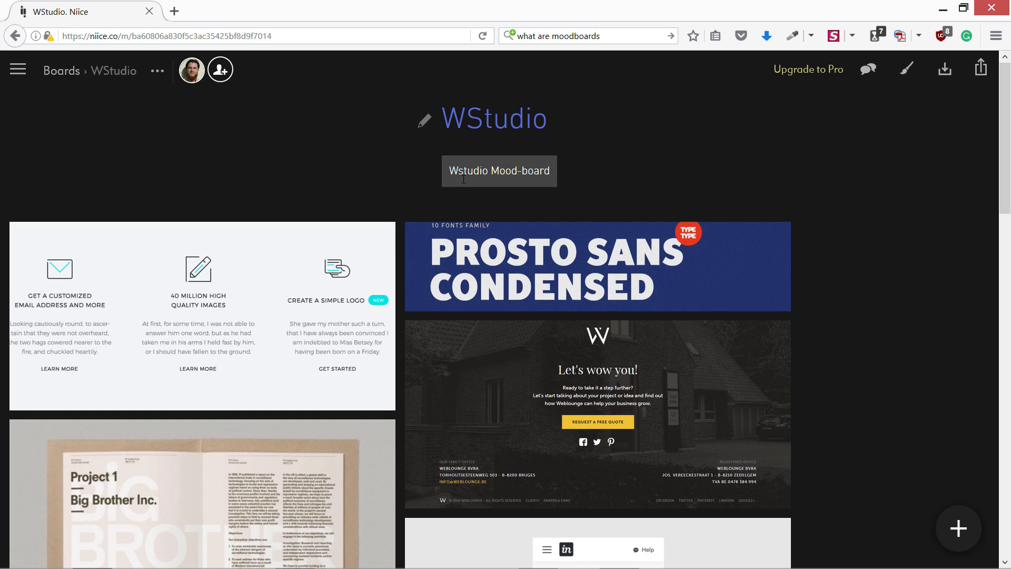
{"action": "mouse_move", "coordinate": [946, 69]}
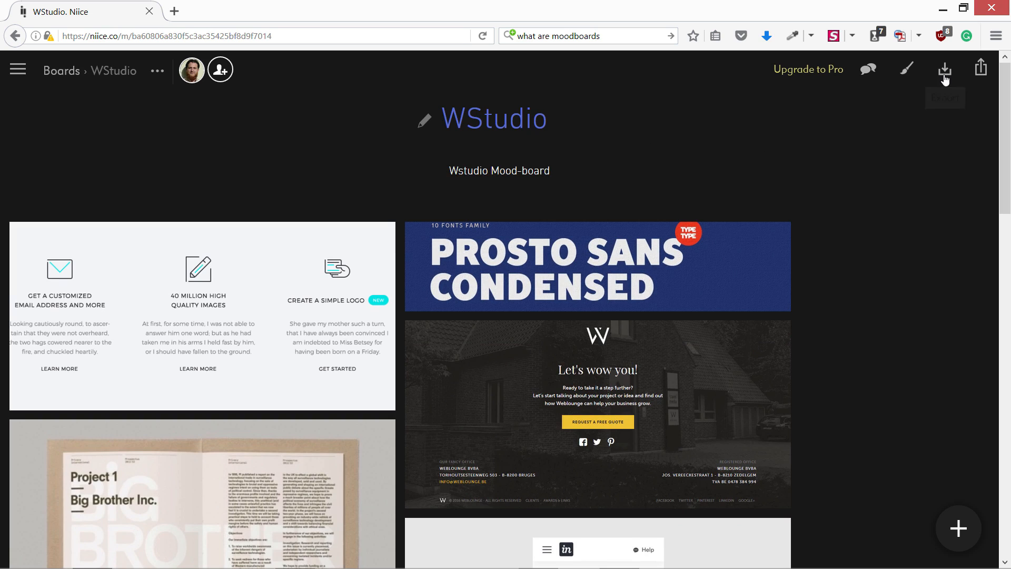
{"action": "mouse_move", "coordinate": [944, 69]}
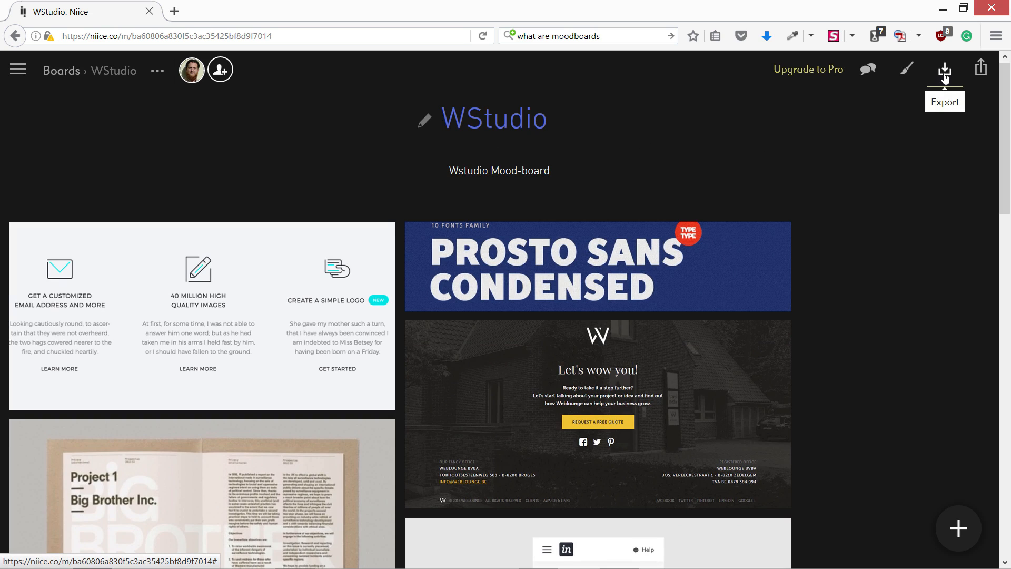
{"action": "left_click", "coordinate": [945, 69]}
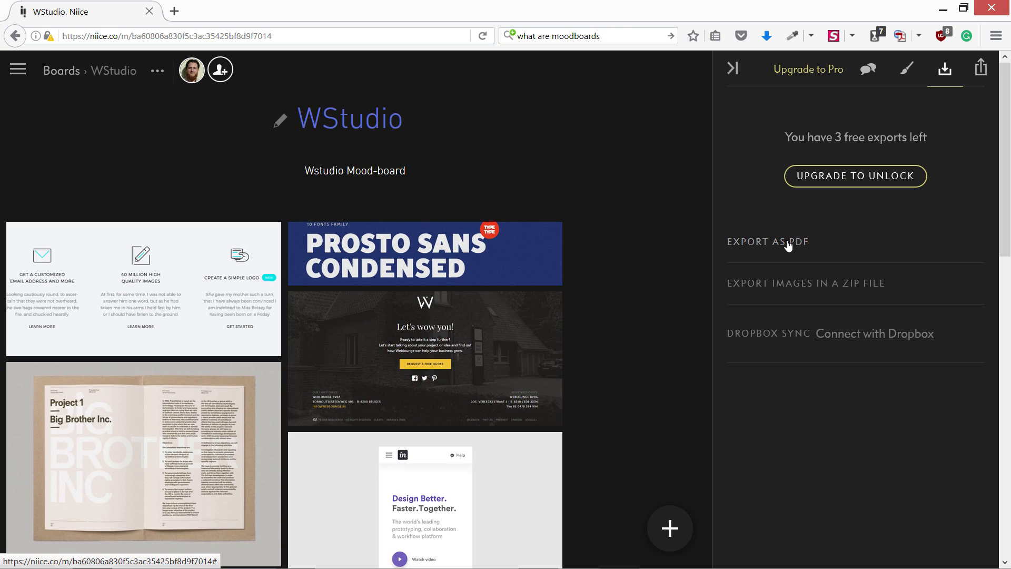
{"action": "mouse_move", "coordinate": [787, 296]}
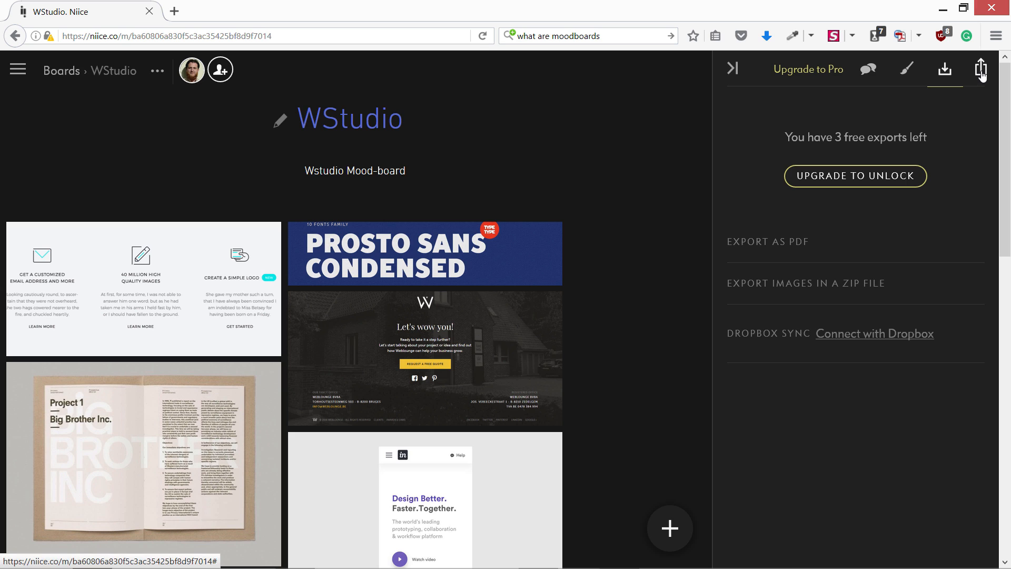
{"action": "left_click", "coordinate": [981, 69]}
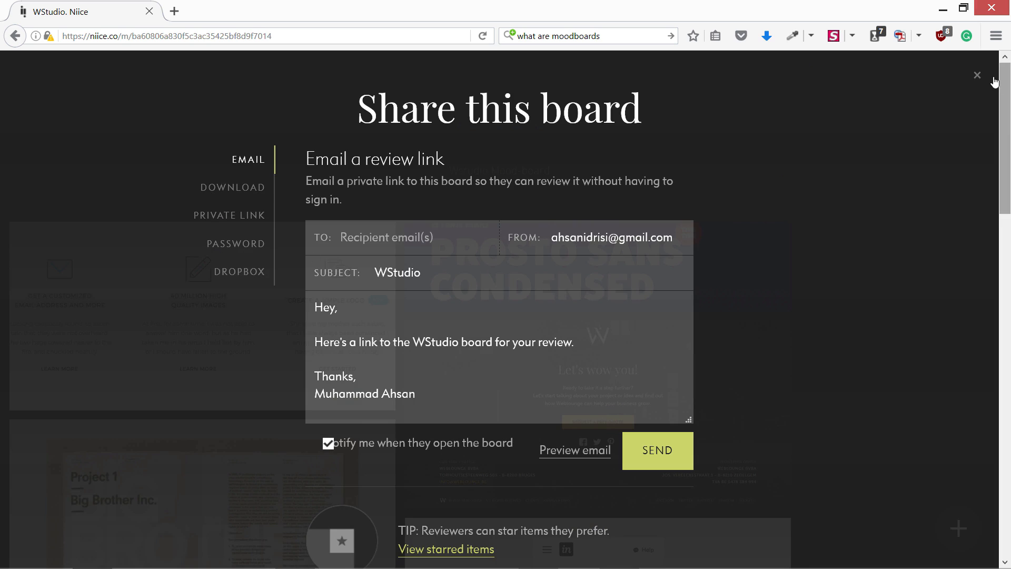
Close the share window and view the team member or guest options for adding people
{"action": "left_click", "coordinate": [977, 75]}
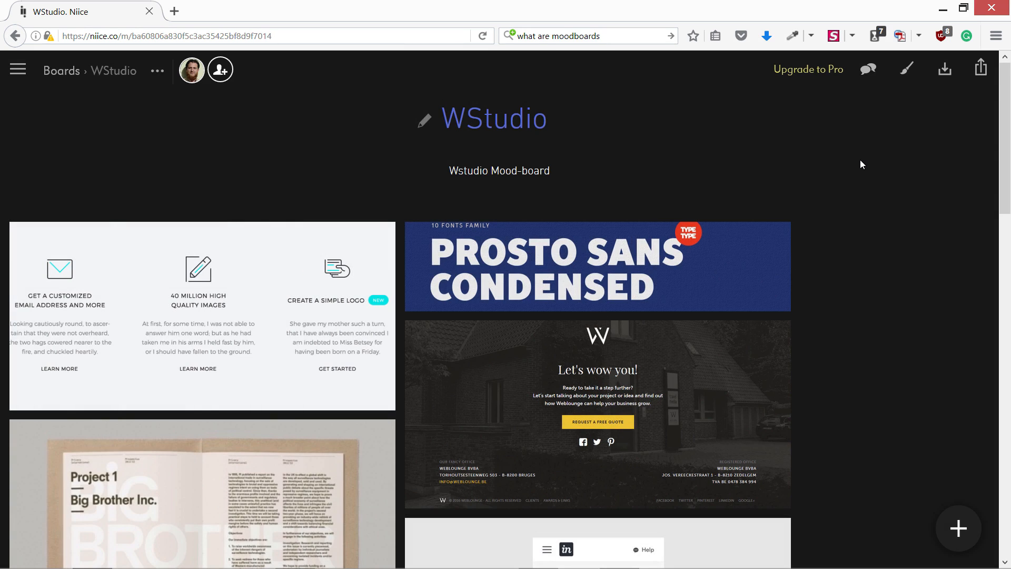
{"action": "mouse_move", "coordinate": [942, 83]}
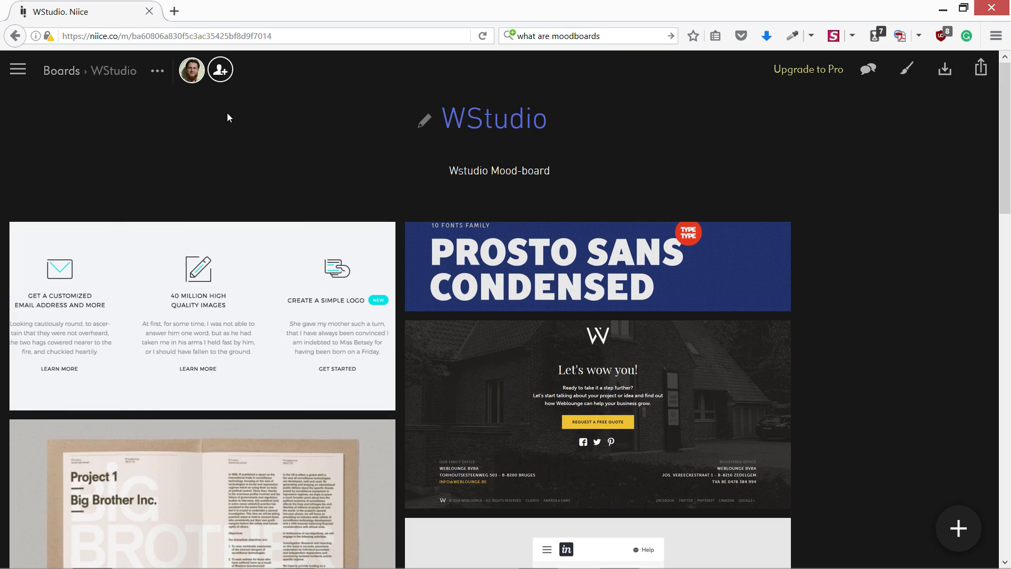
{"action": "left_click", "coordinate": [219, 69]}
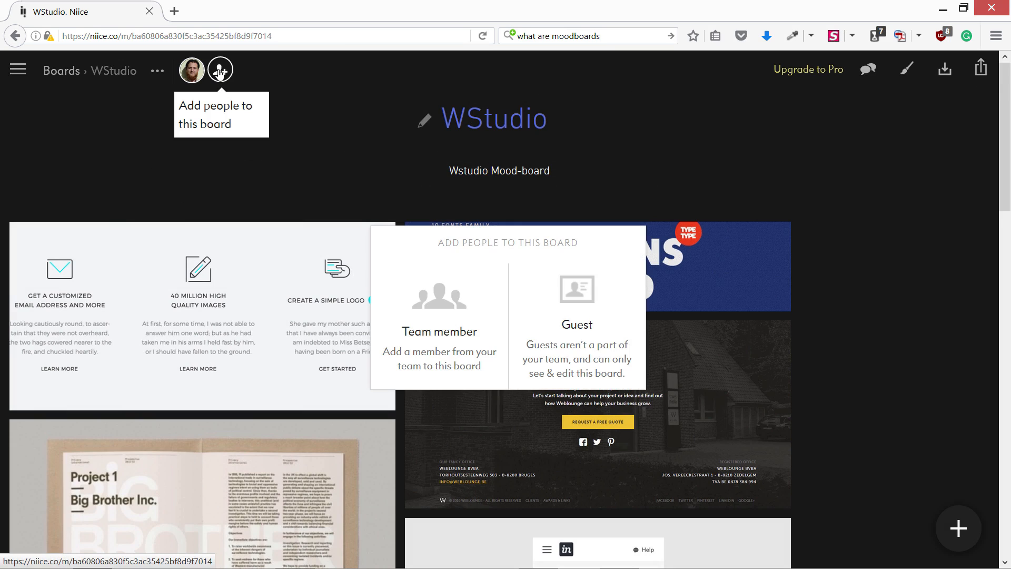
{"action": "mouse_move", "coordinate": [437, 308]}
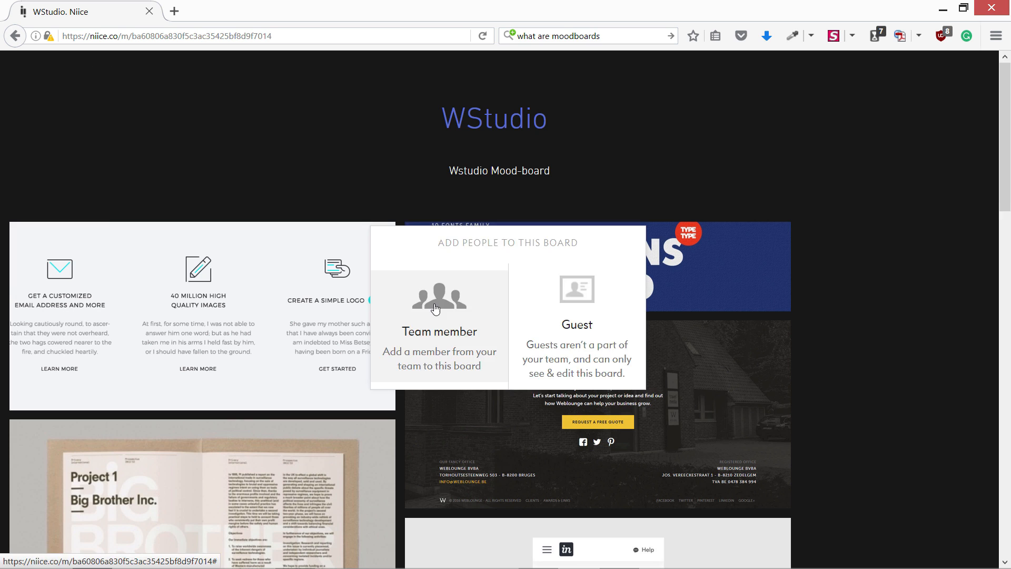
{"action": "left_click", "coordinate": [869, 258]}
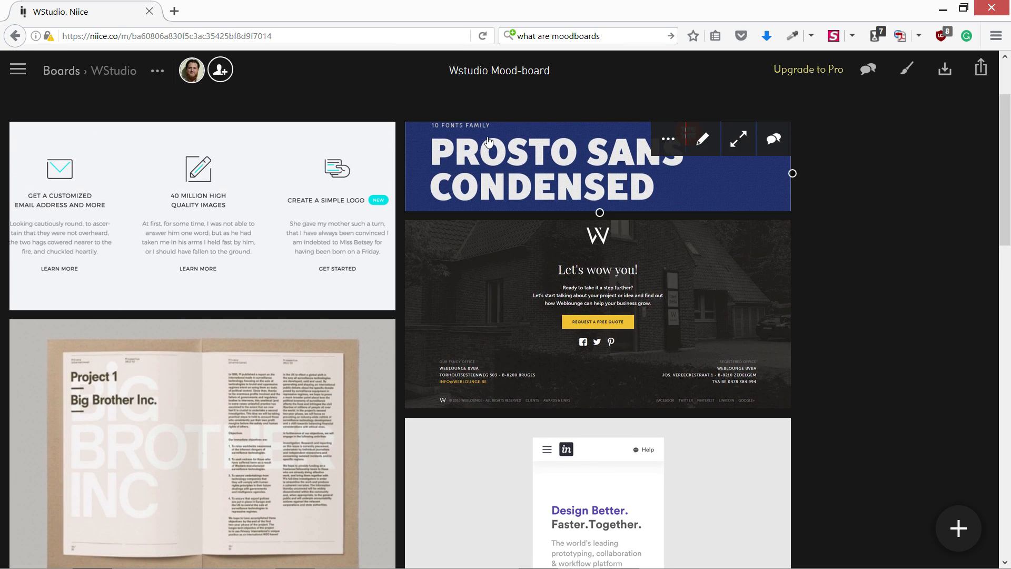
{"action": "mouse_move", "coordinate": [498, 145]}
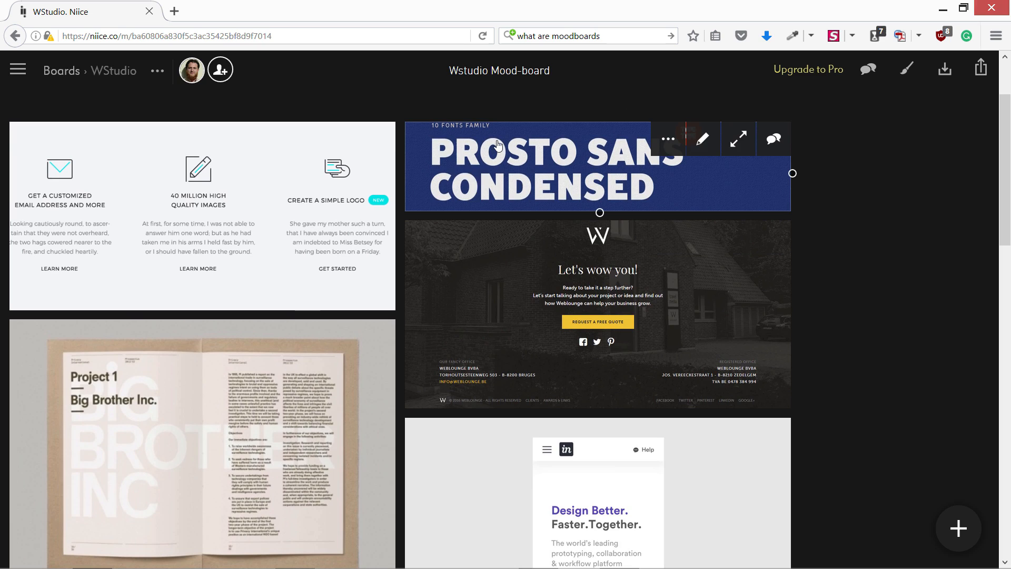
{"action": "mouse_move", "coordinate": [505, 164]}
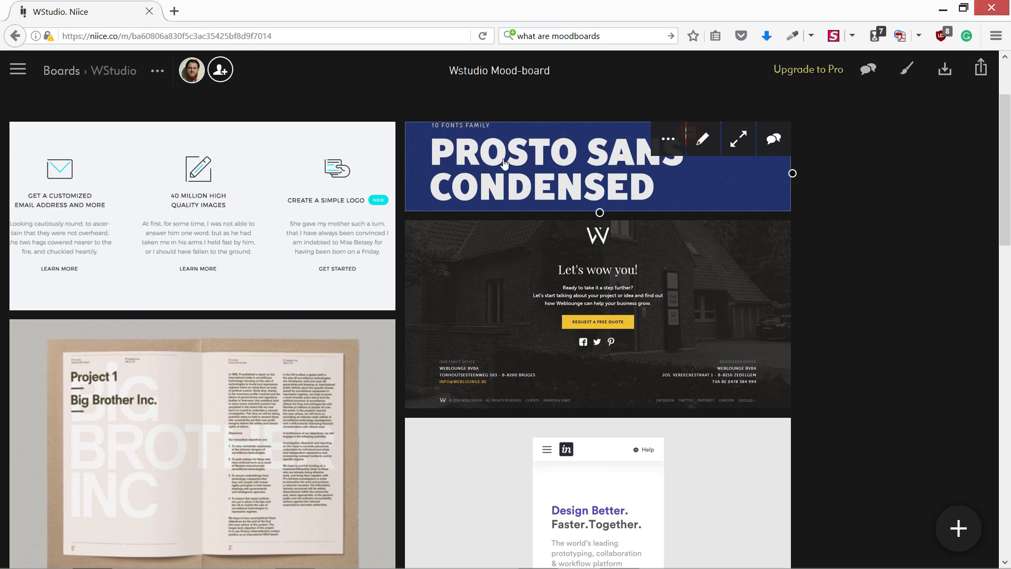
{"action": "mouse_move", "coordinate": [494, 192]}
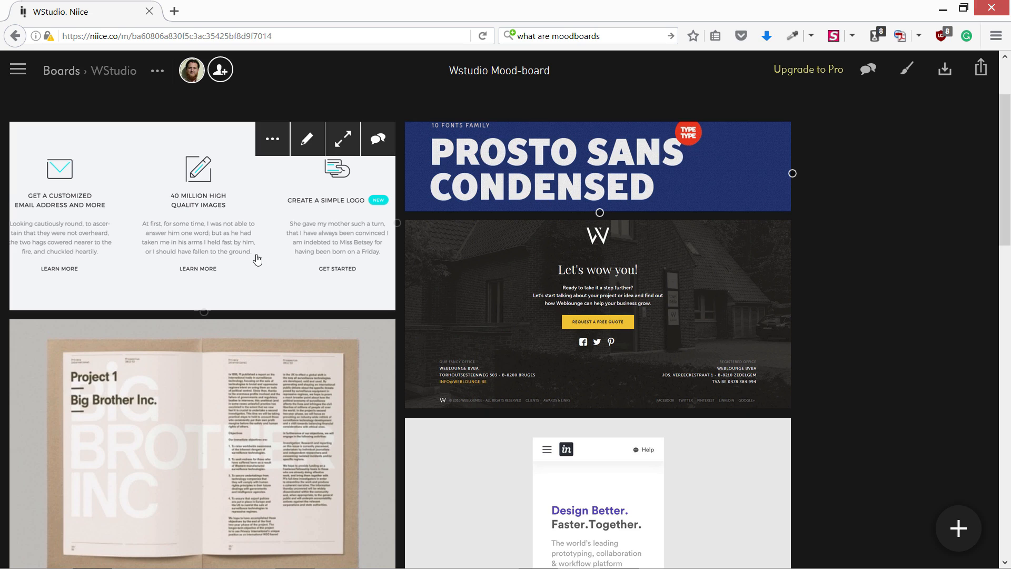
{"action": "mouse_move", "coordinate": [184, 272]}
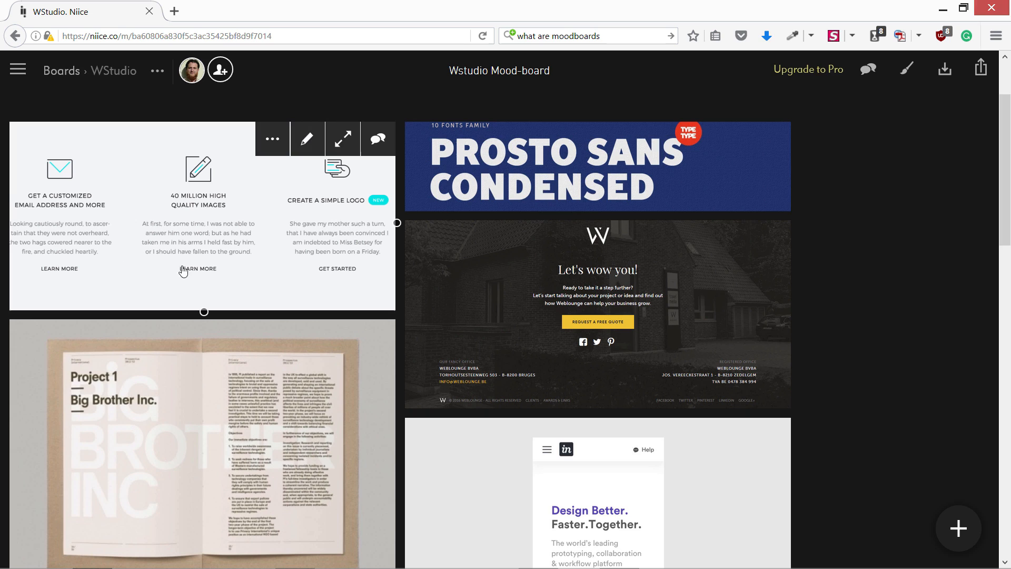
{"action": "mouse_move", "coordinate": [200, 181]}
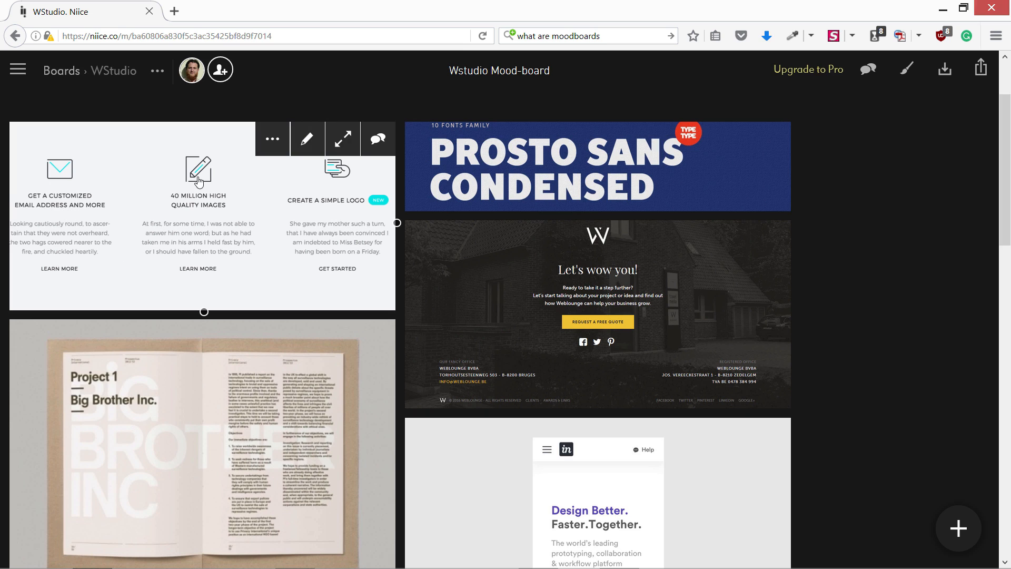
{"action": "mouse_move", "coordinate": [206, 187]}
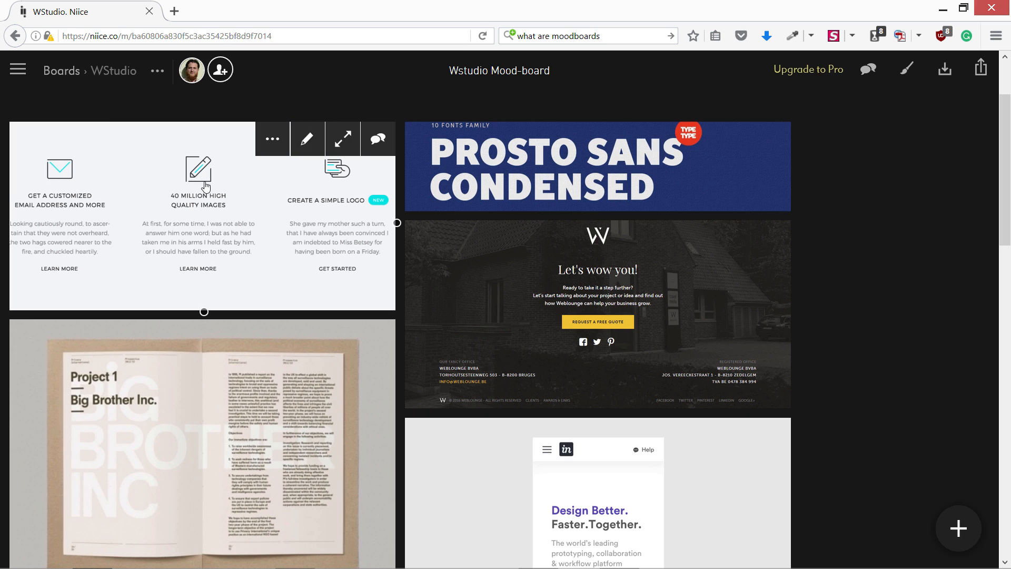
{"action": "mouse_move", "coordinate": [55, 201]}
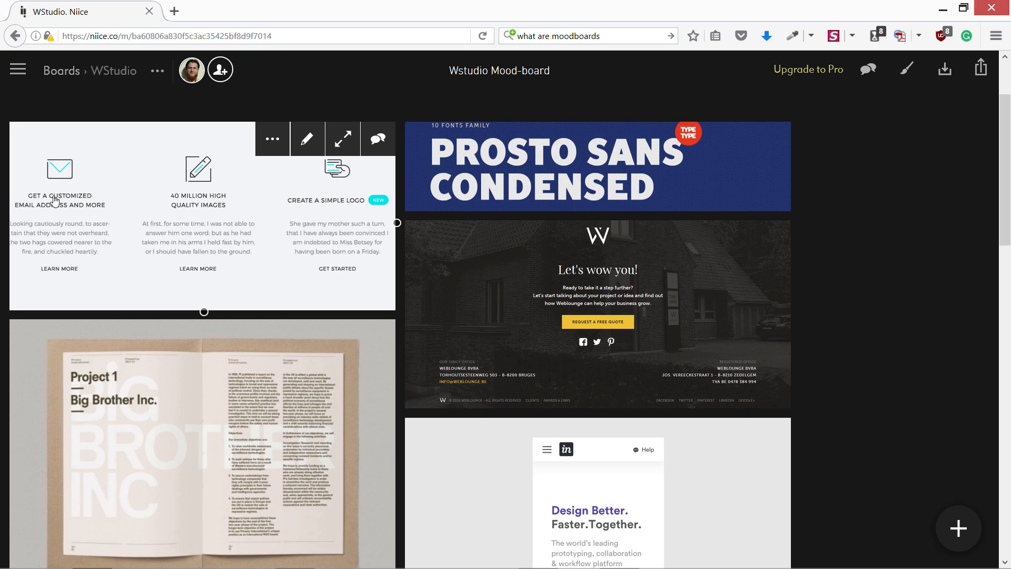
{"action": "mouse_move", "coordinate": [94, 220]}
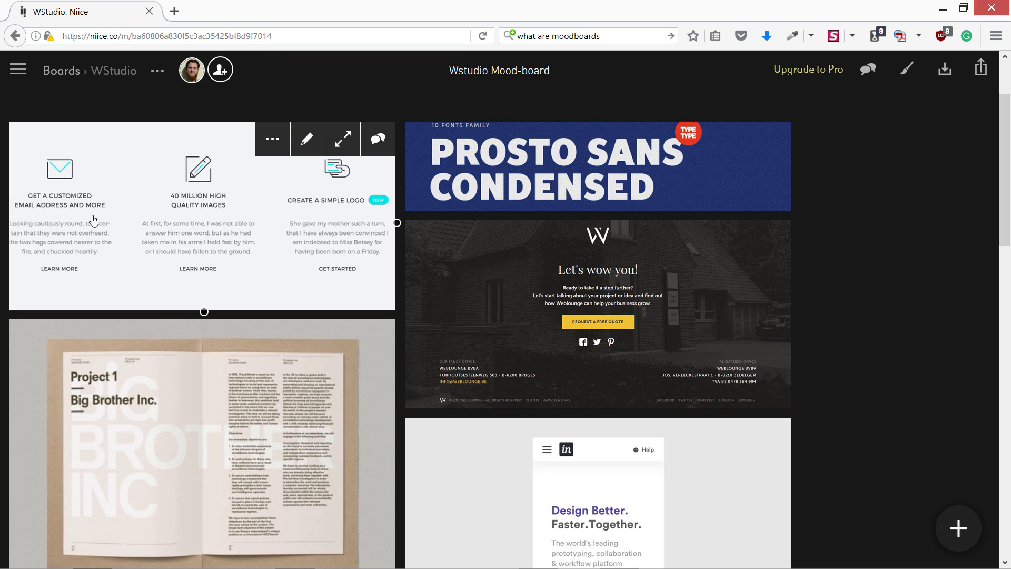
{"action": "mouse_move", "coordinate": [91, 206]}
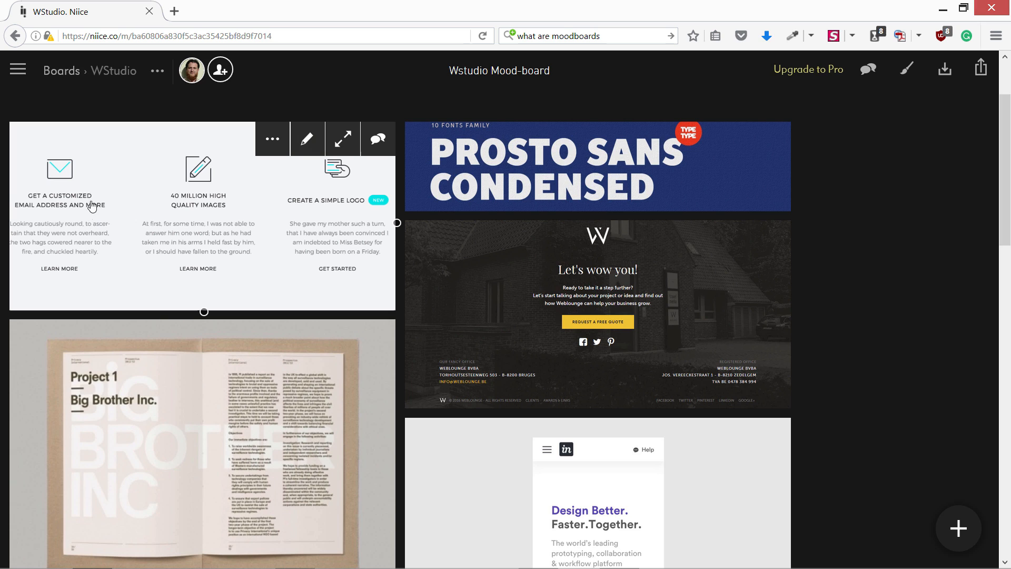
{"action": "mouse_move", "coordinate": [114, 187]}
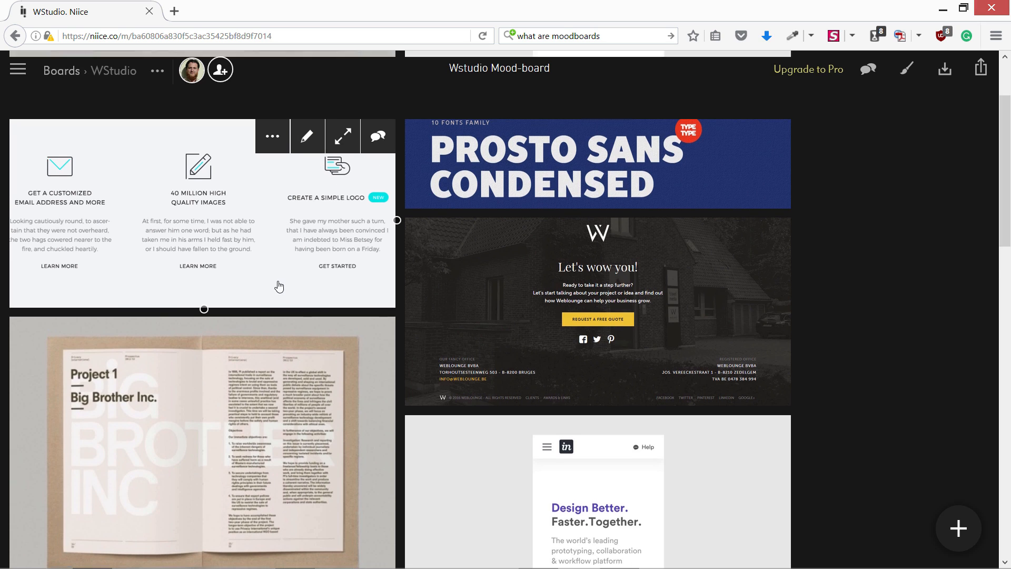
{"action": "scroll", "scroll_direction": "down", "scroll_amount": 3}
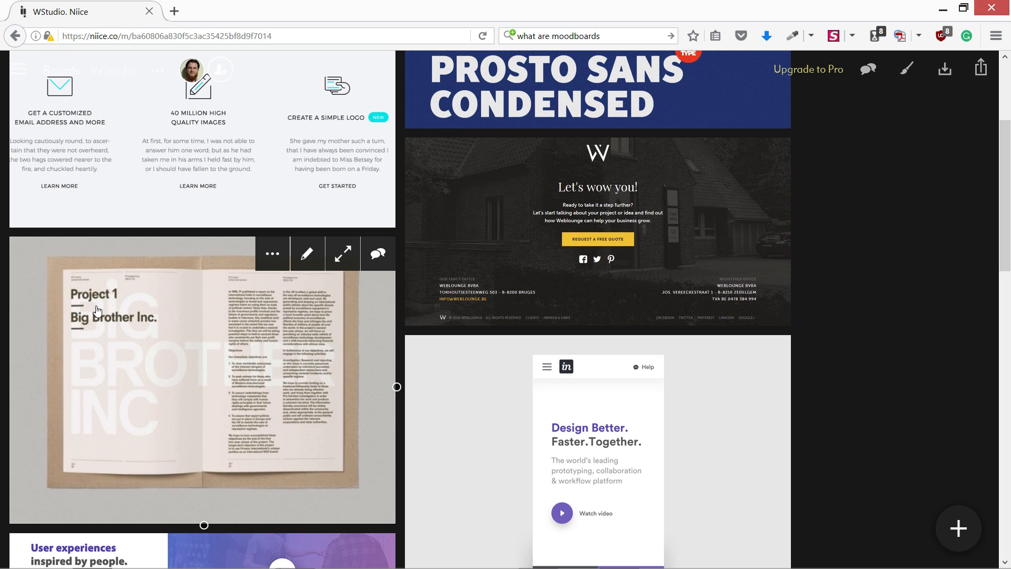
{"action": "scroll", "scroll_direction": "down", "scroll_amount": 3}
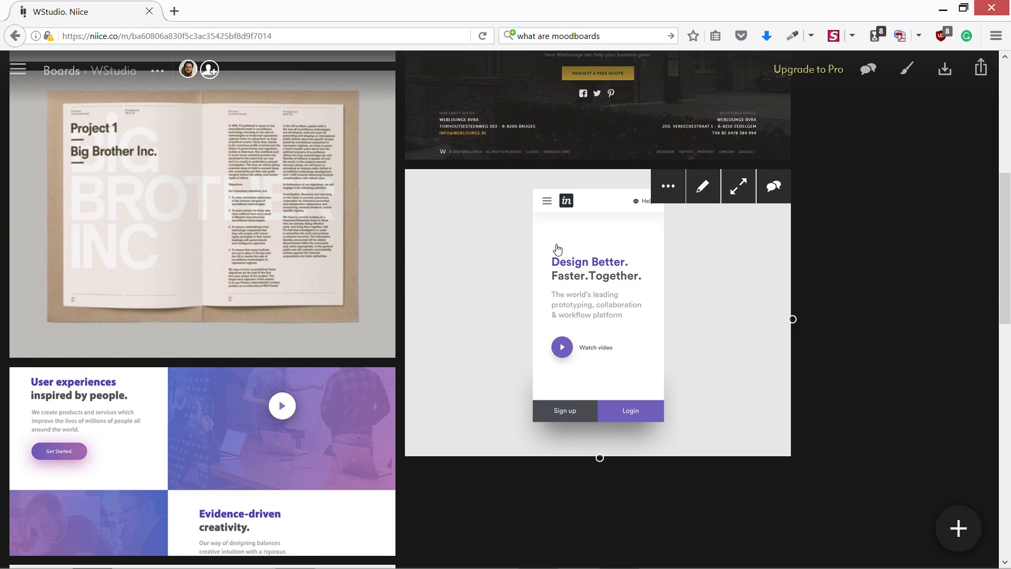
{"action": "mouse_move", "coordinate": [604, 309]}
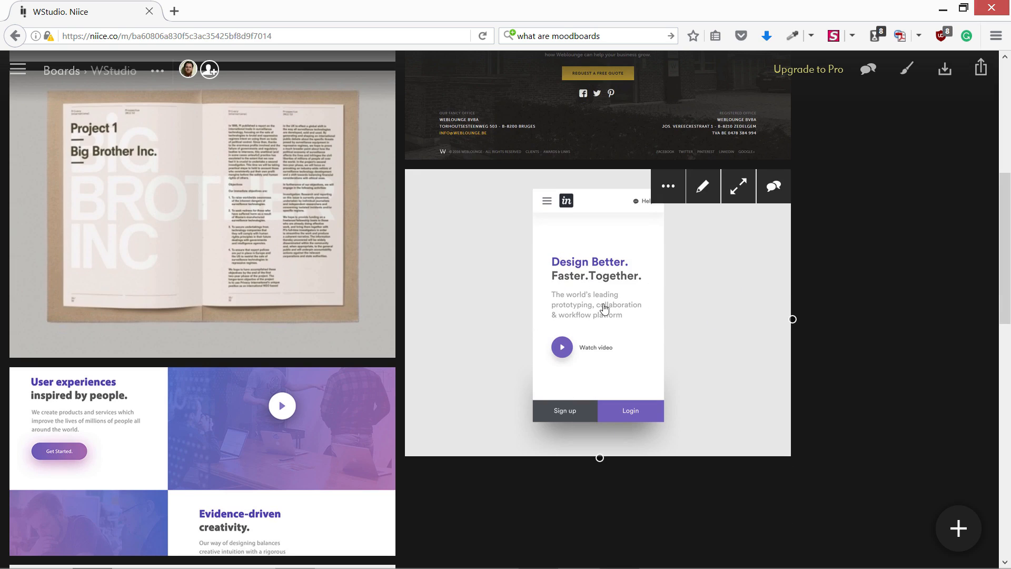
{"action": "mouse_move", "coordinate": [656, 283]}
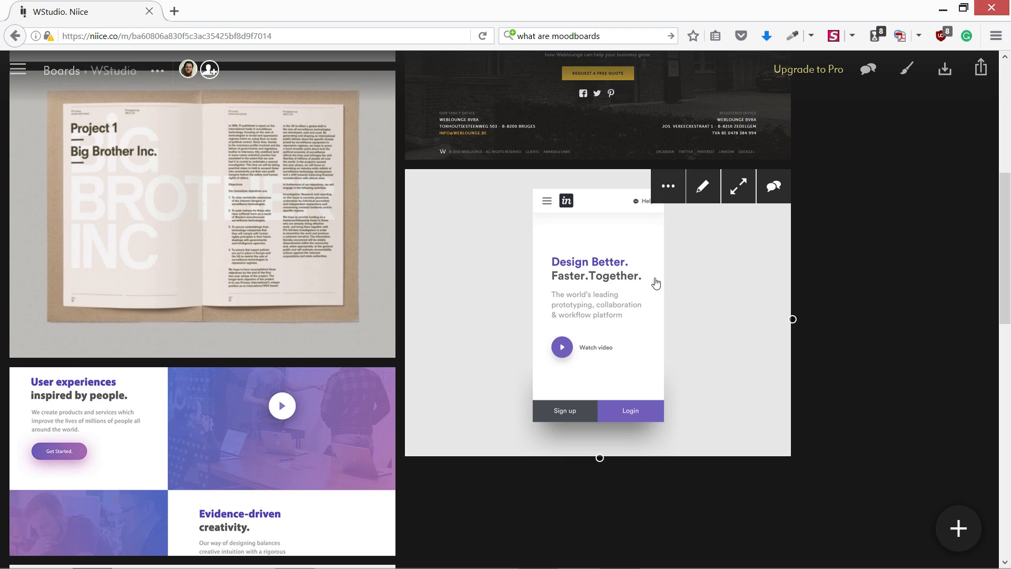
{"action": "mouse_move", "coordinate": [645, 361]}
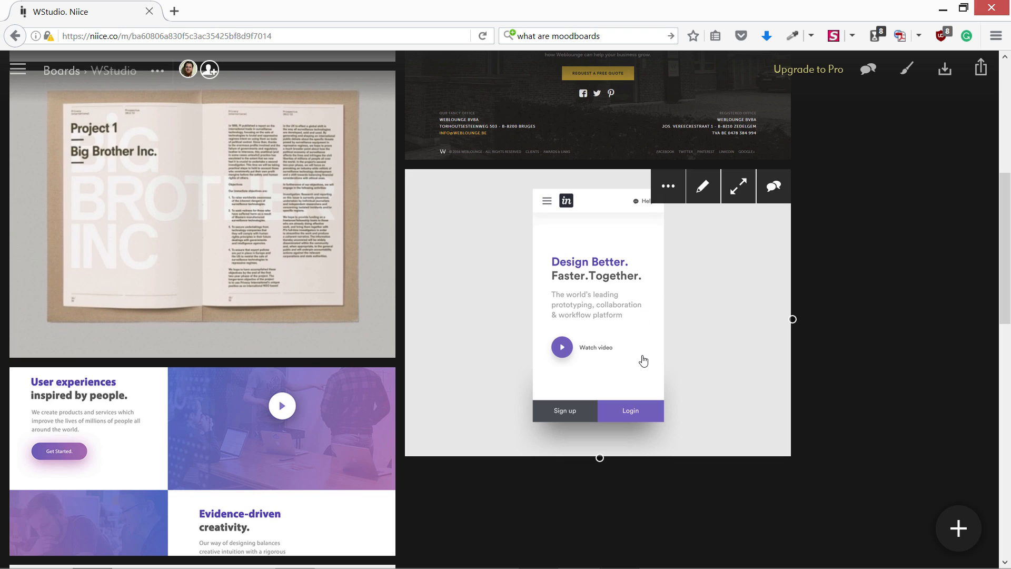
{"action": "scroll", "scroll_direction": "down", "scroll_amount": 3}
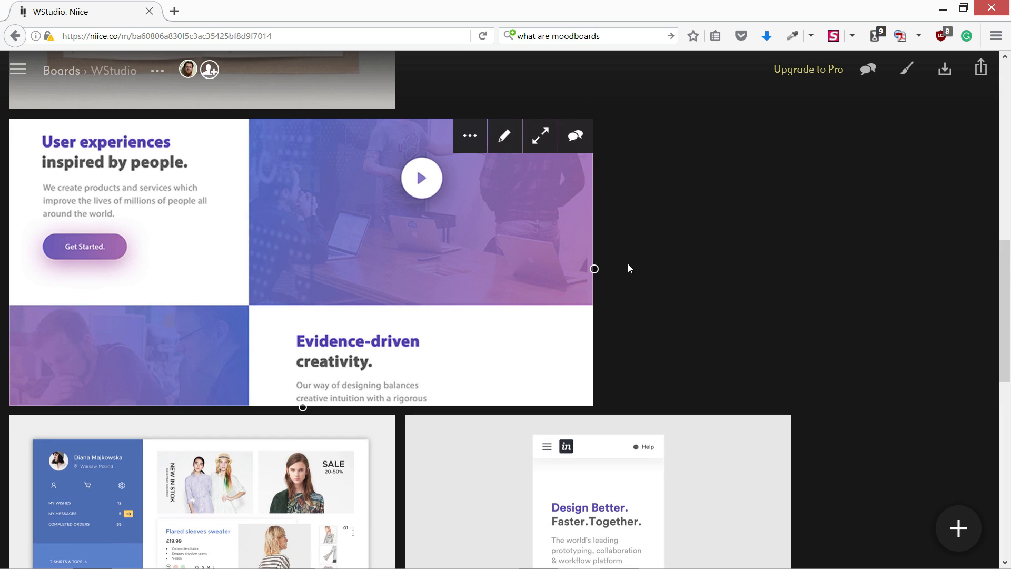
{"action": "mouse_move", "coordinate": [845, 275]}
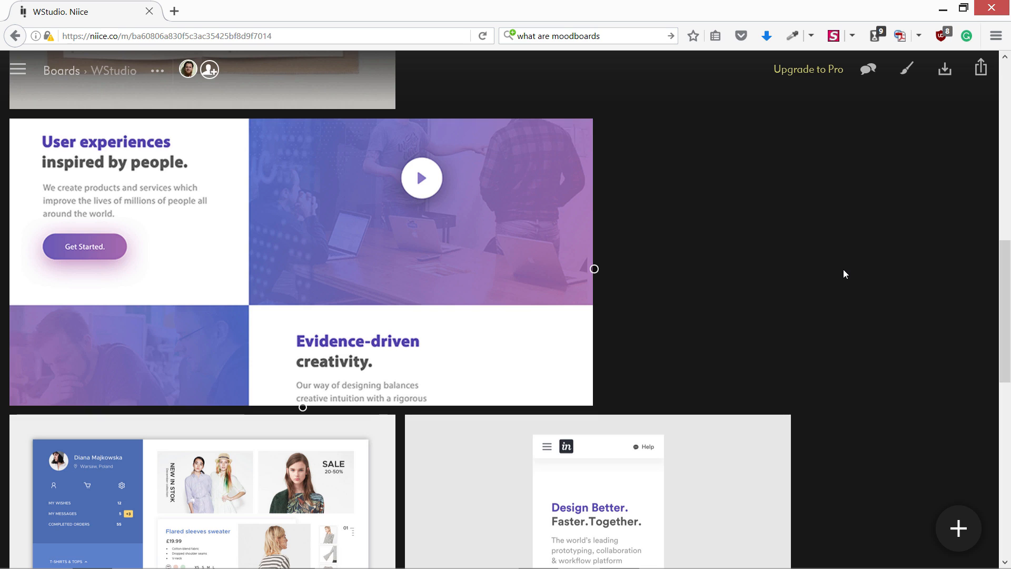
{"action": "mouse_move", "coordinate": [539, 135]}
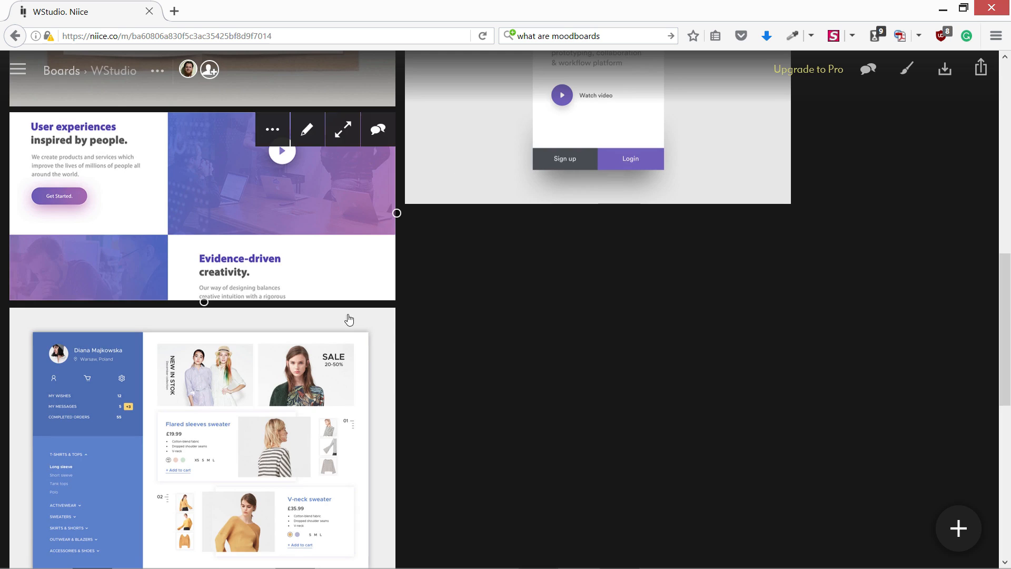
{"action": "mouse_move", "coordinate": [459, 397]}
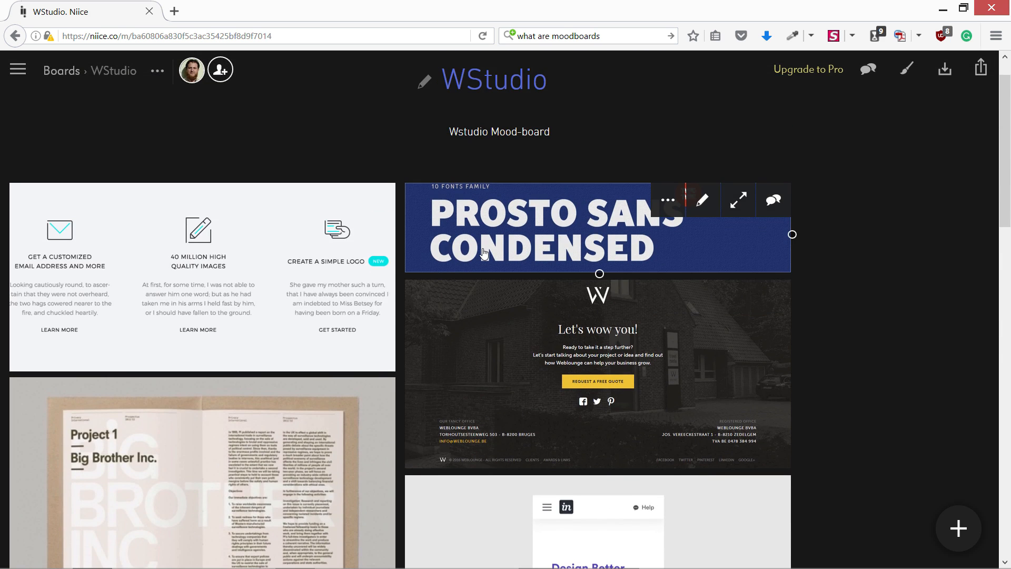
{"action": "scroll", "scroll_direction": "down", "scroll_amount": 3}
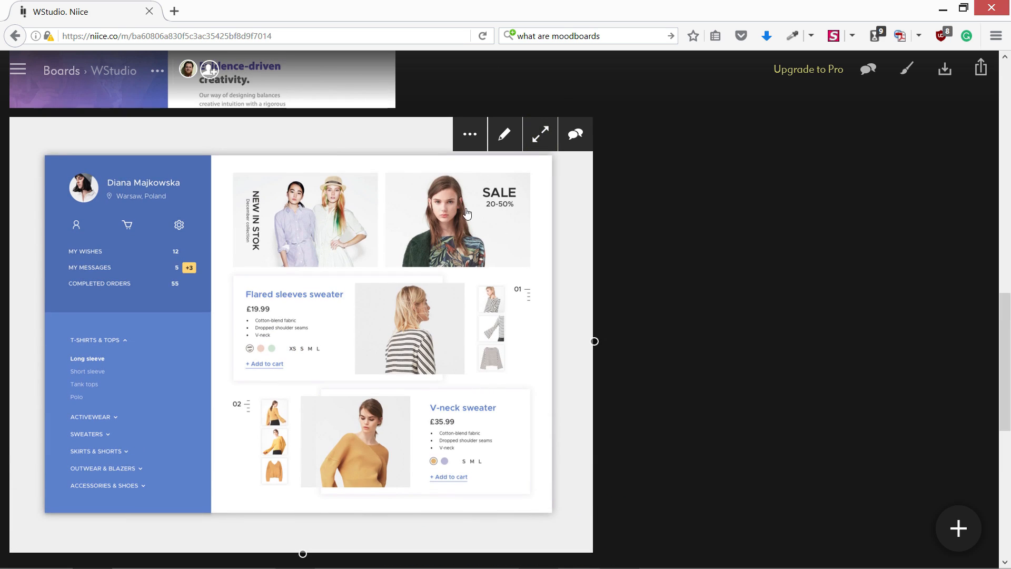
{"action": "mouse_move", "coordinate": [410, 253]}
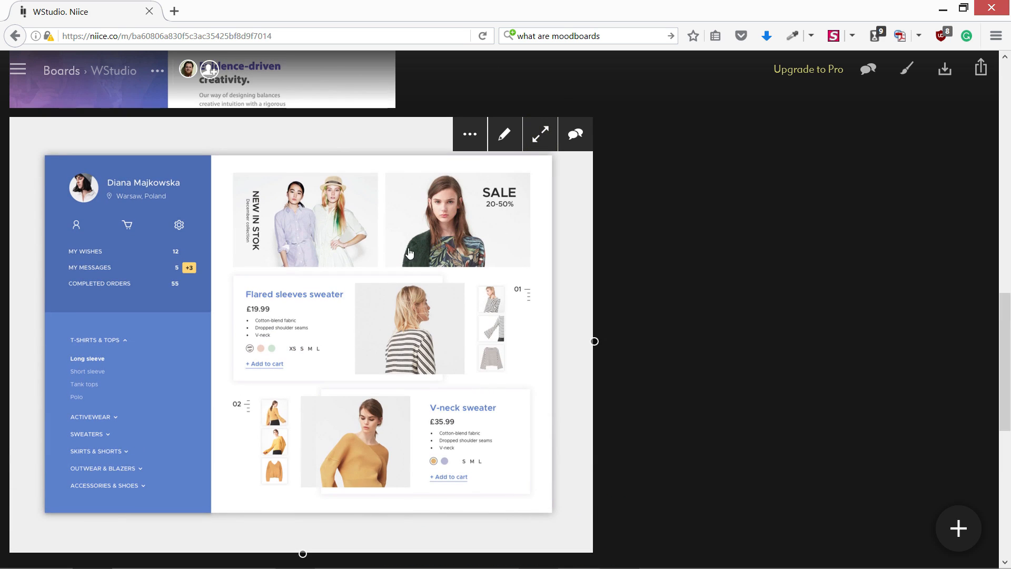
{"action": "mouse_move", "coordinate": [410, 290]}
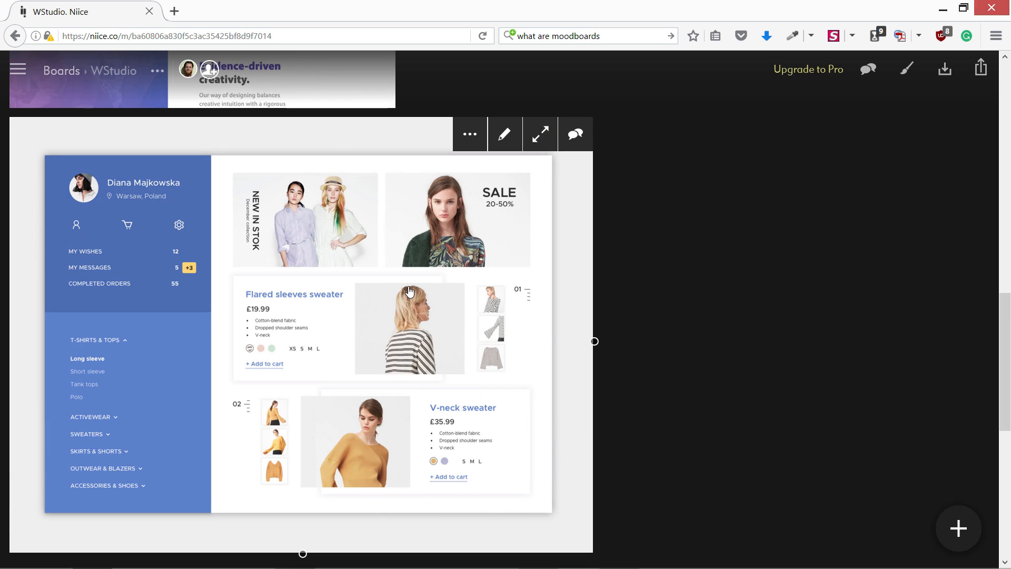
{"action": "mouse_move", "coordinate": [303, 224]}
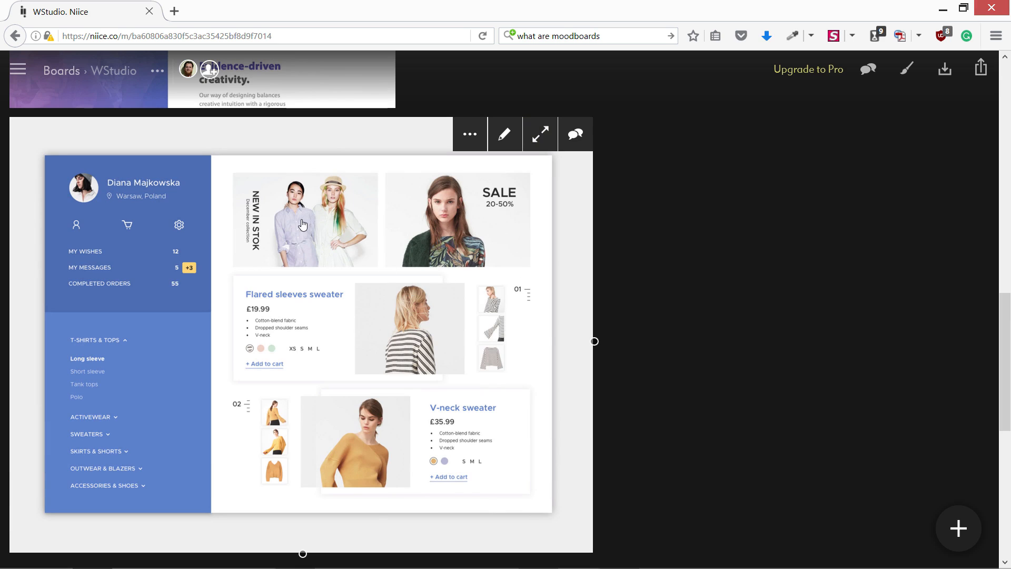
{"action": "mouse_move", "coordinate": [305, 214]}
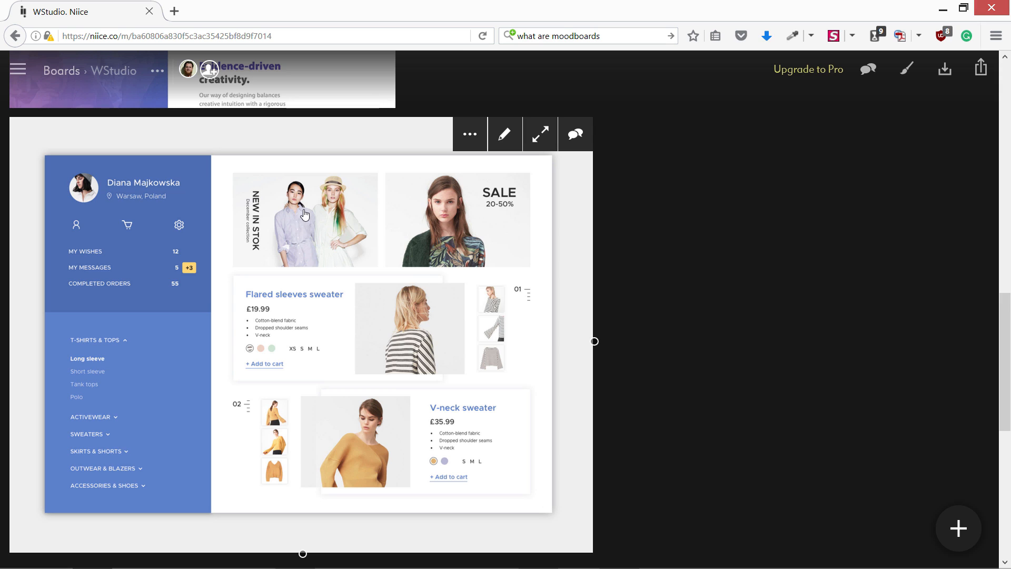
{"action": "mouse_move", "coordinate": [345, 186]}
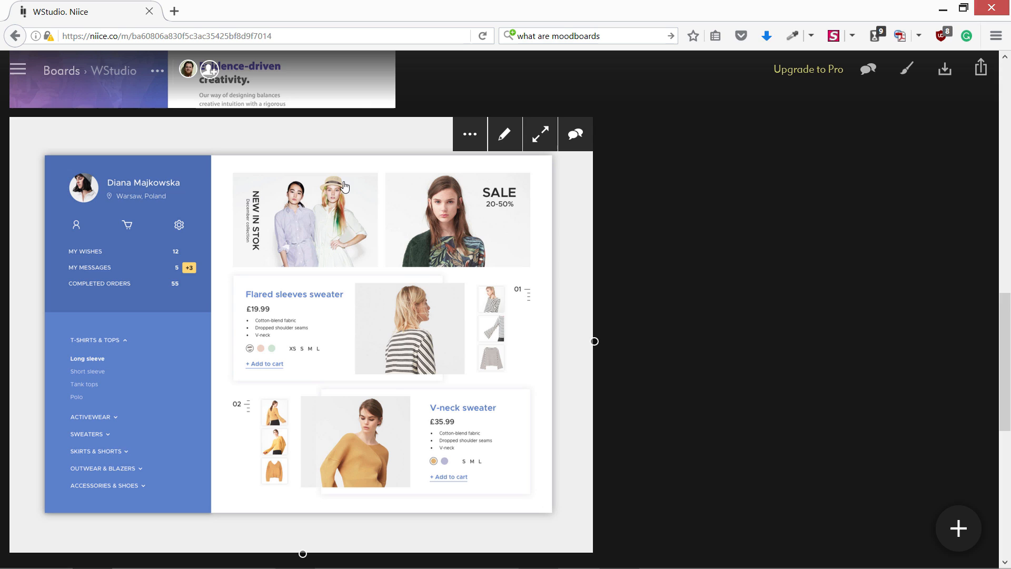
{"action": "mouse_move", "coordinate": [275, 264]}
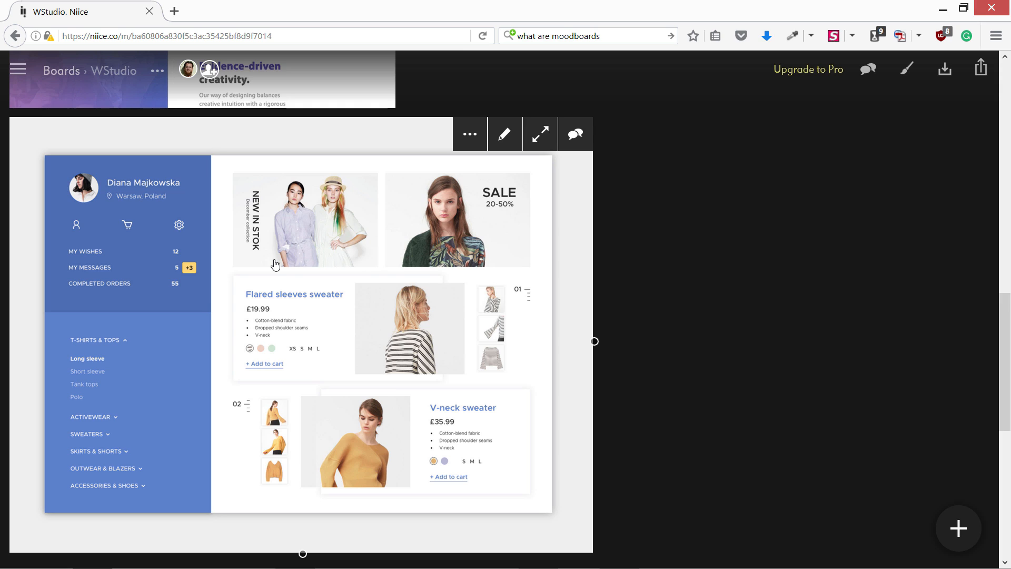
{"action": "mouse_move", "coordinate": [481, 409]}
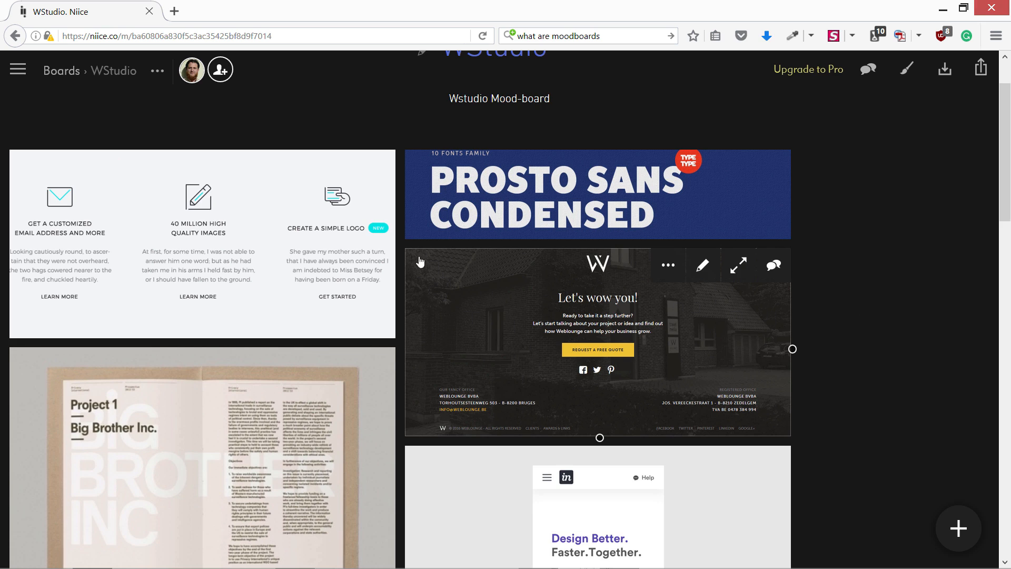
{"action": "mouse_move", "coordinate": [455, 335]}
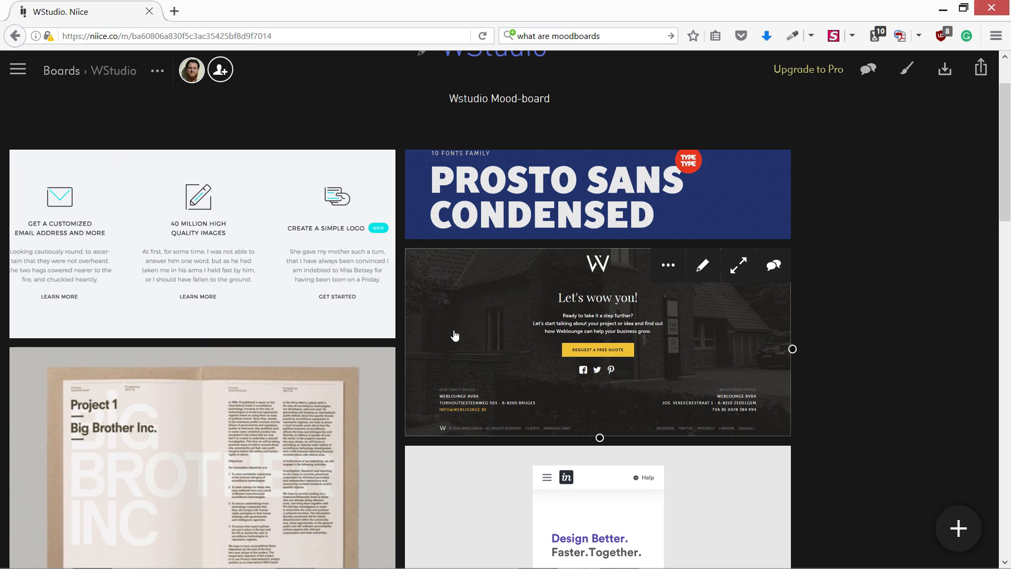
{"action": "mouse_move", "coordinate": [401, 344]}
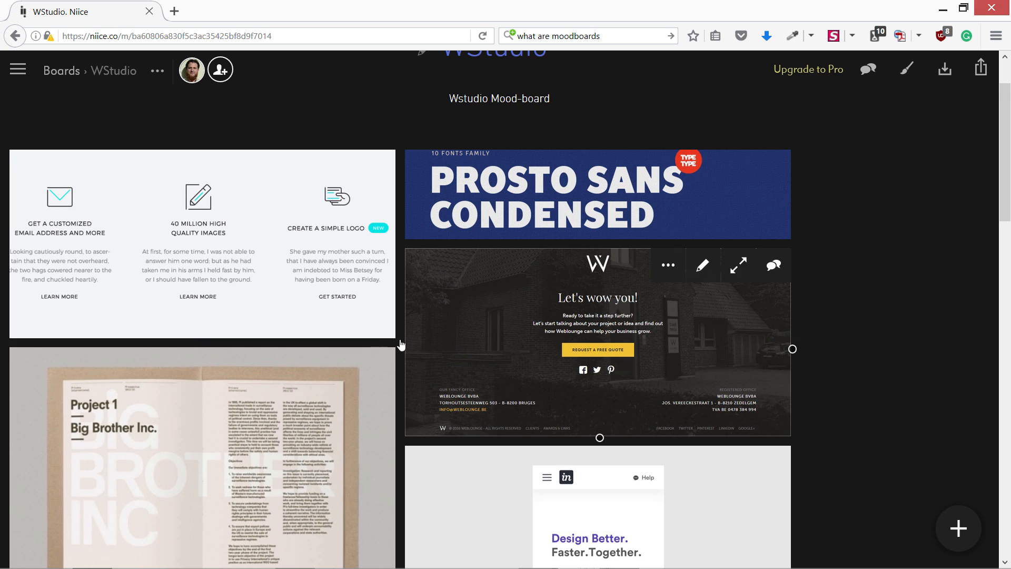
{"action": "mouse_move", "coordinate": [751, 378]}
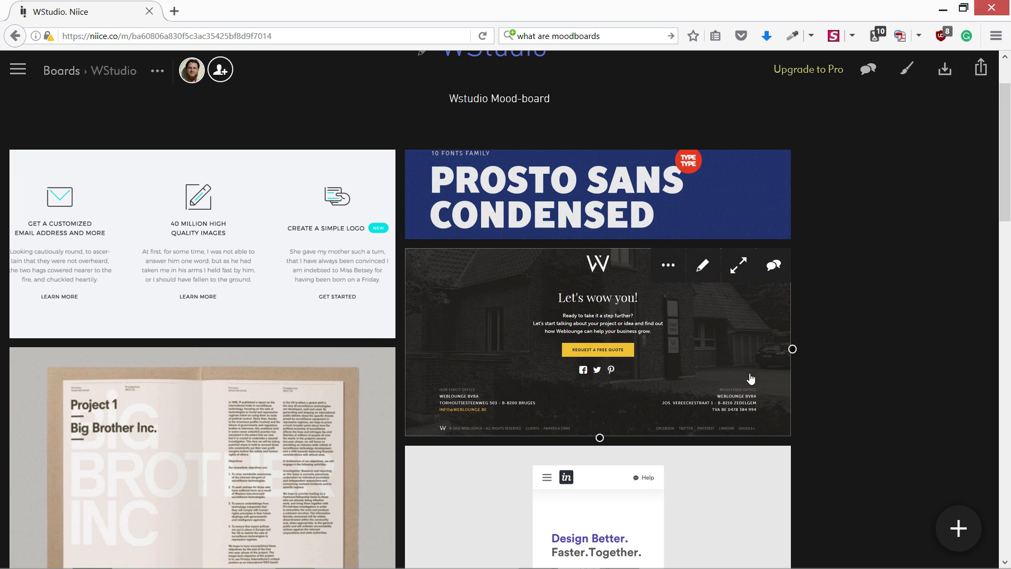
{"action": "mouse_move", "coordinate": [480, 302]}
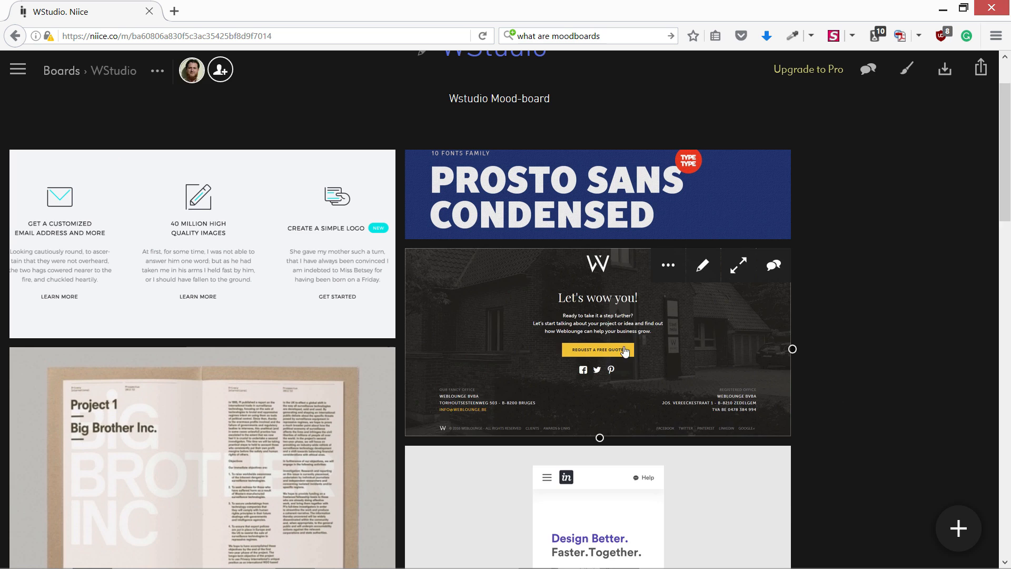
{"action": "scroll", "scroll_direction": "down", "scroll_amount": 3}
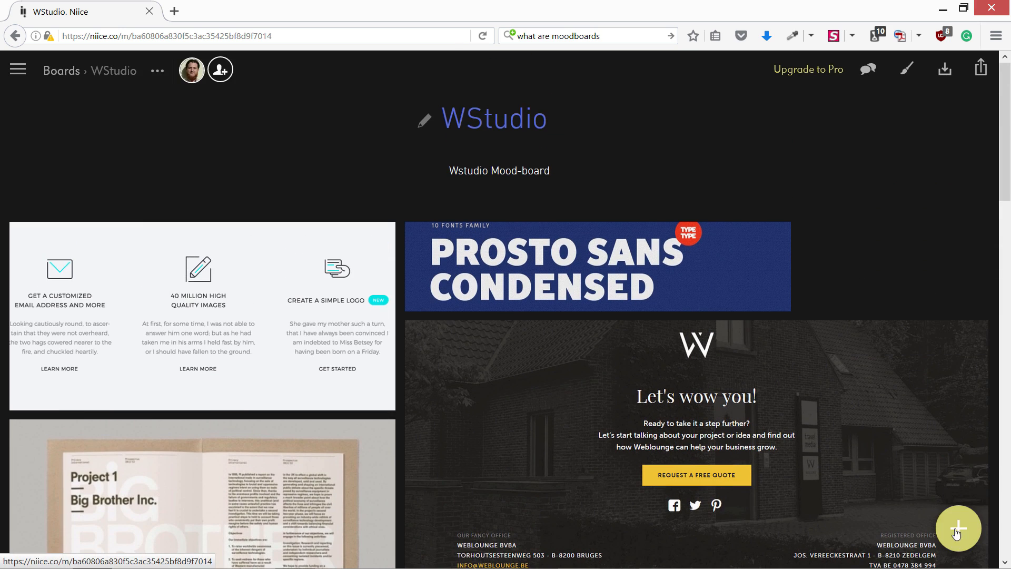
Open the add-content menu showing sub board, text, video and upload choices
{"action": "left_click", "coordinate": [958, 528]}
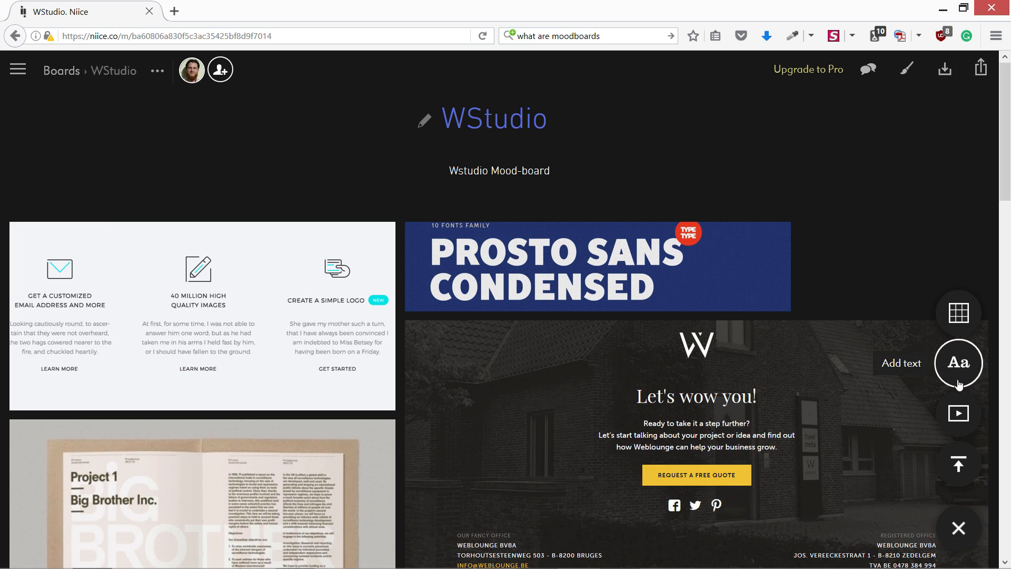
{"action": "mouse_move", "coordinate": [957, 324]}
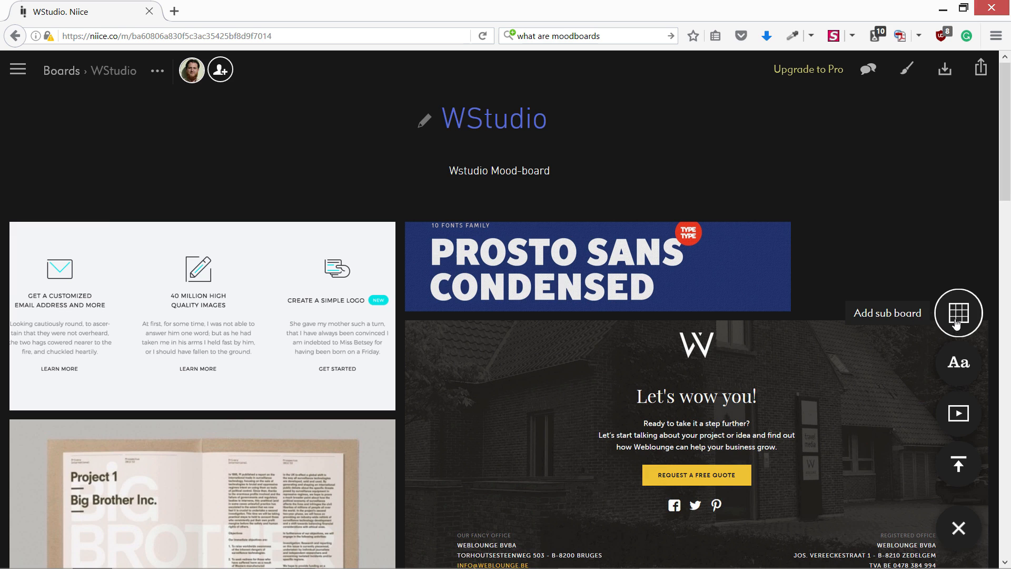
{"action": "mouse_move", "coordinate": [370, 199]}
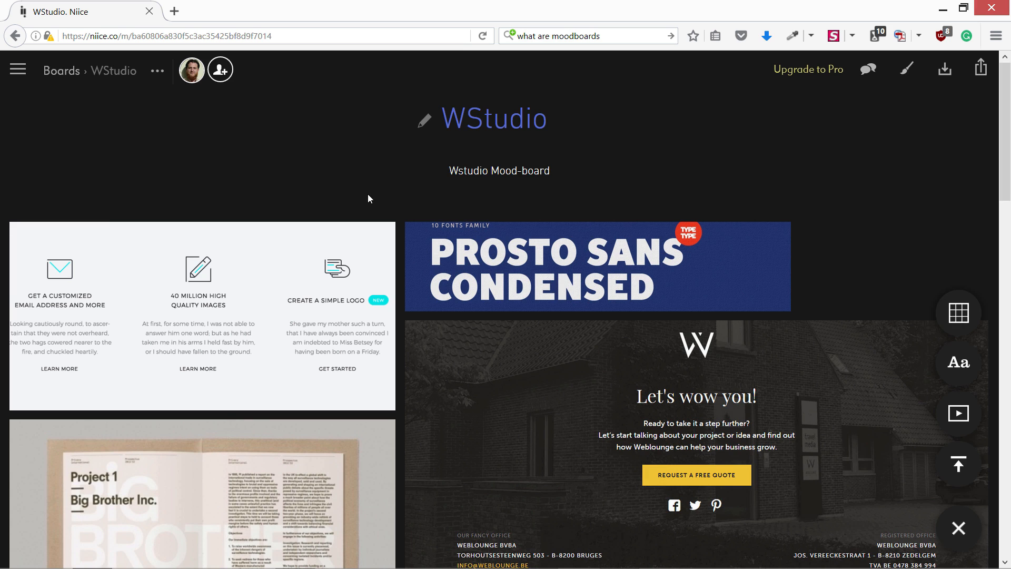
{"action": "scroll", "scroll_direction": "down", "scroll_amount": 3}
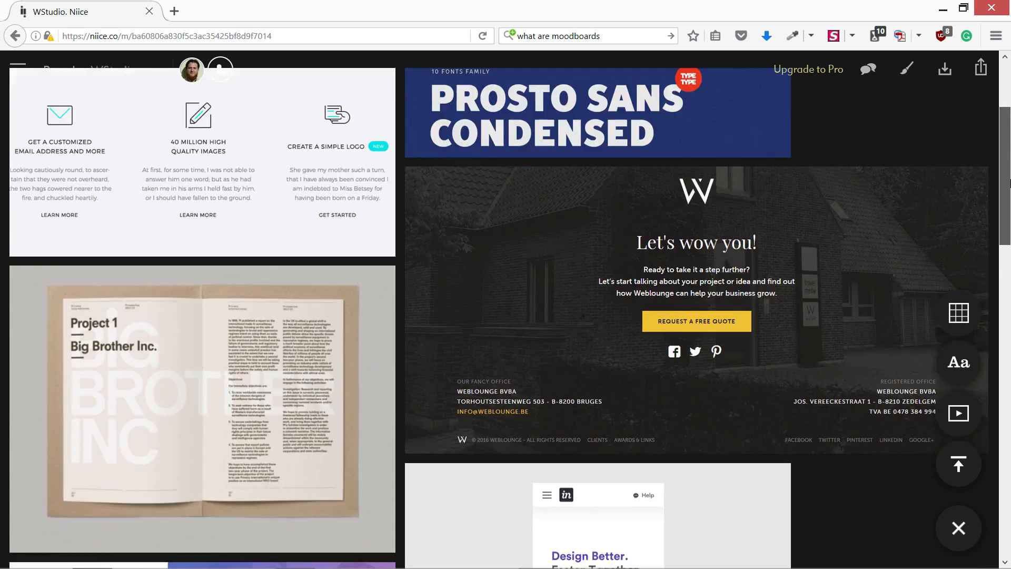
{"action": "scroll", "scroll_direction": "down", "scroll_amount": 3}
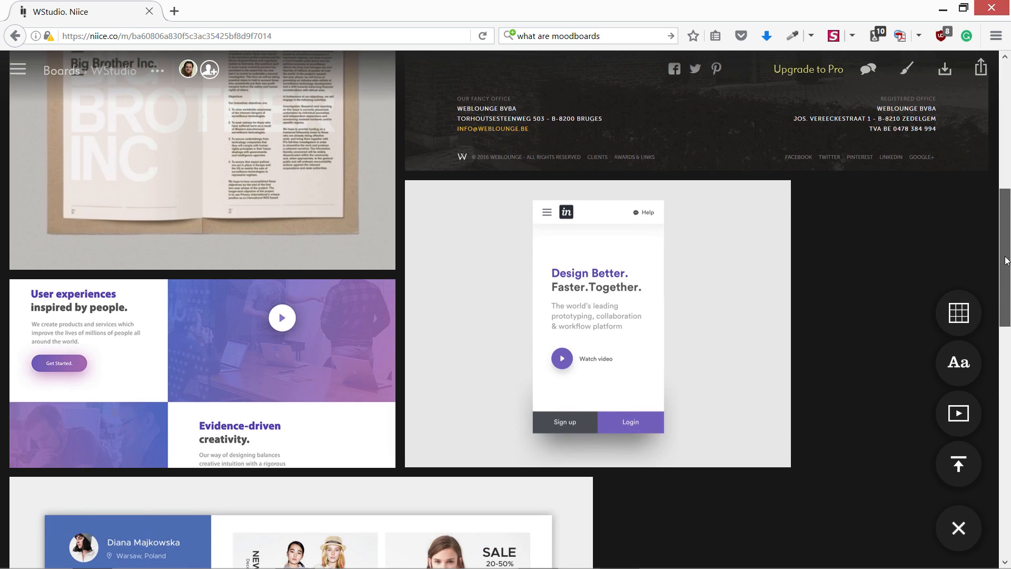
{"action": "scroll", "scroll_direction": "down", "scroll_amount": 3}
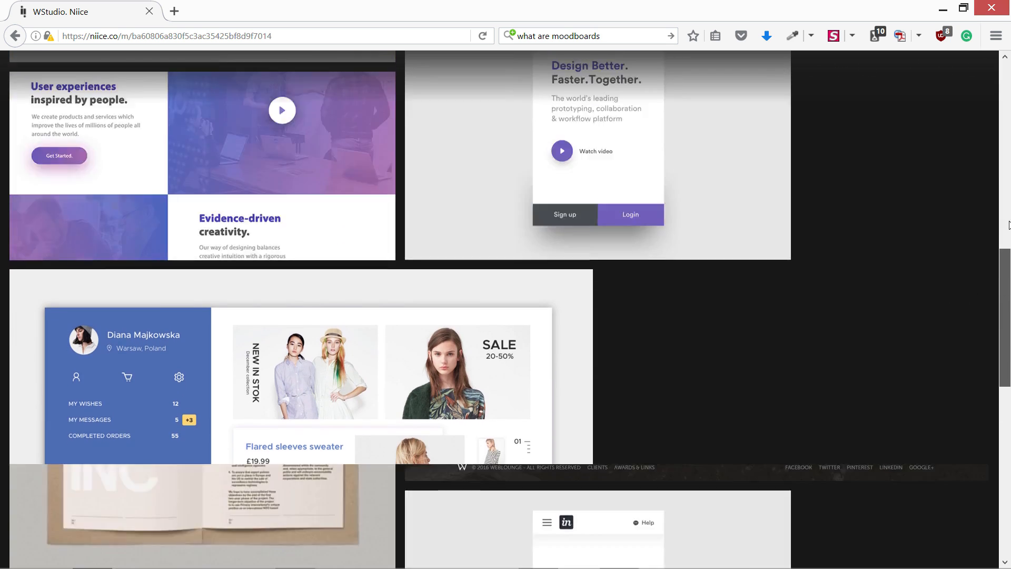
{"action": "scroll", "scroll_direction": "down", "scroll_amount": 3}
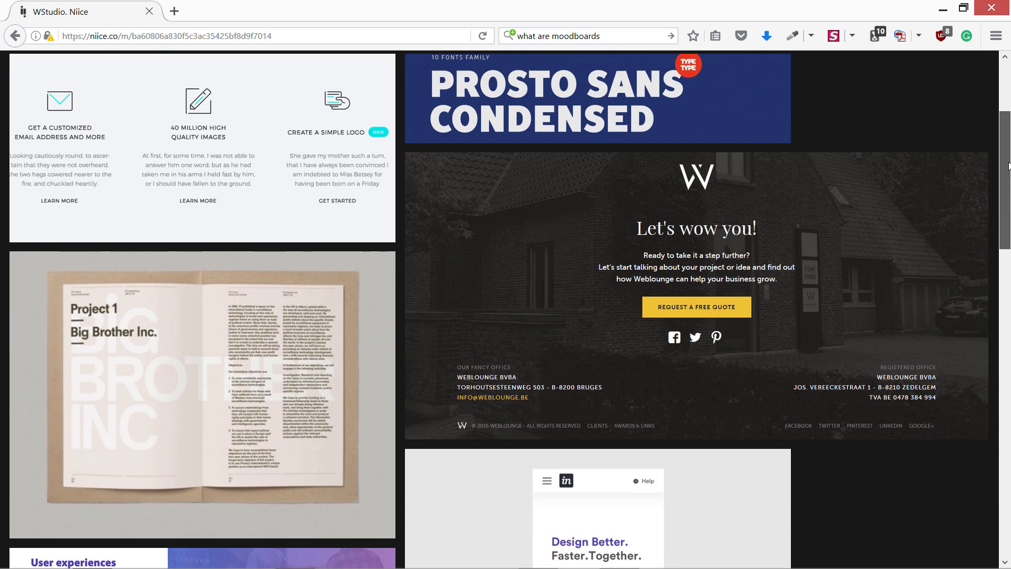
{"action": "scroll", "scroll_direction": "down", "scroll_amount": 3}
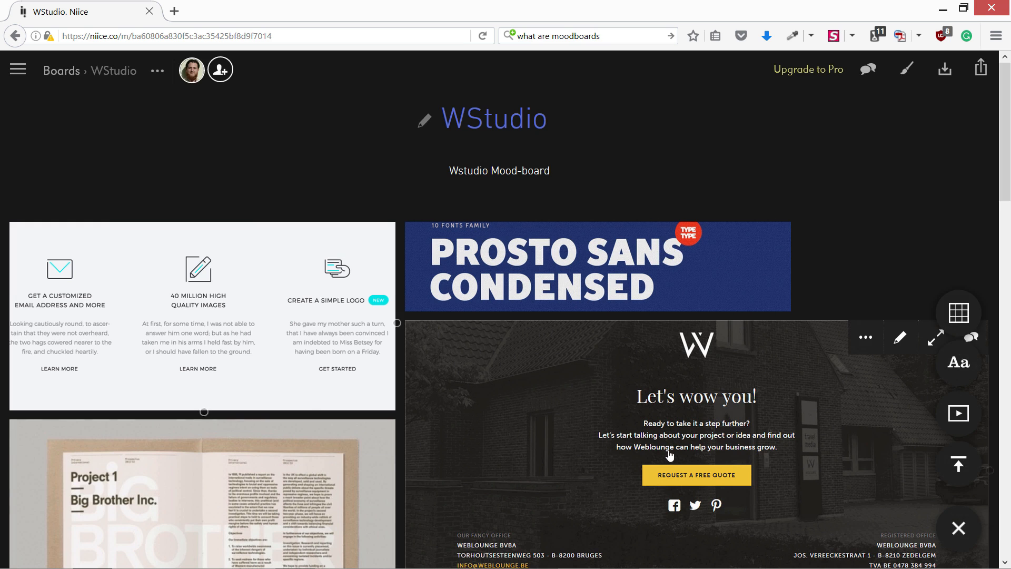
Scroll down through the WStudio board's inspiration tiles
{"action": "scroll", "scroll_direction": "down", "scroll_amount": 3}
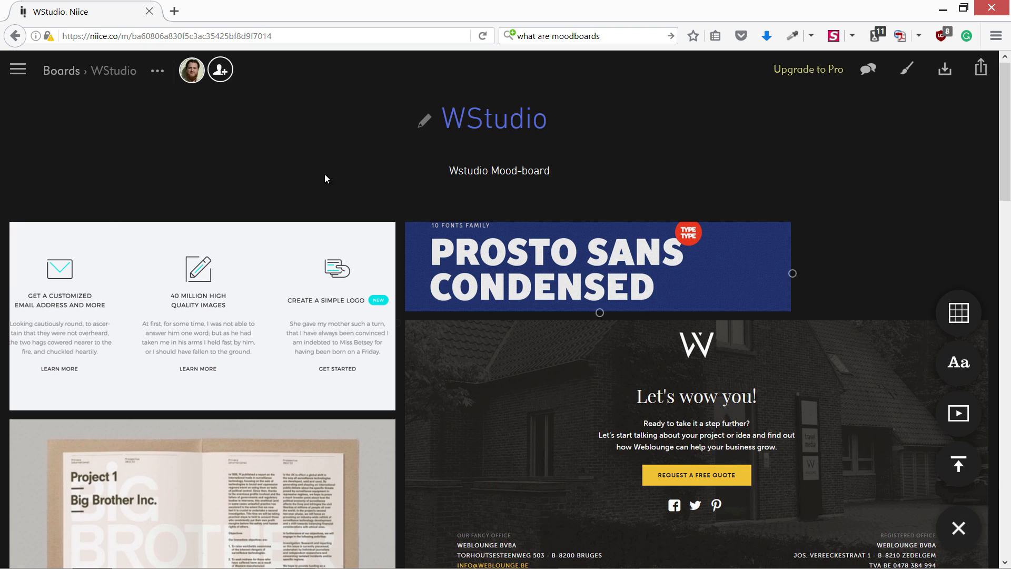
{"action": "mouse_move", "coordinate": [725, 164]}
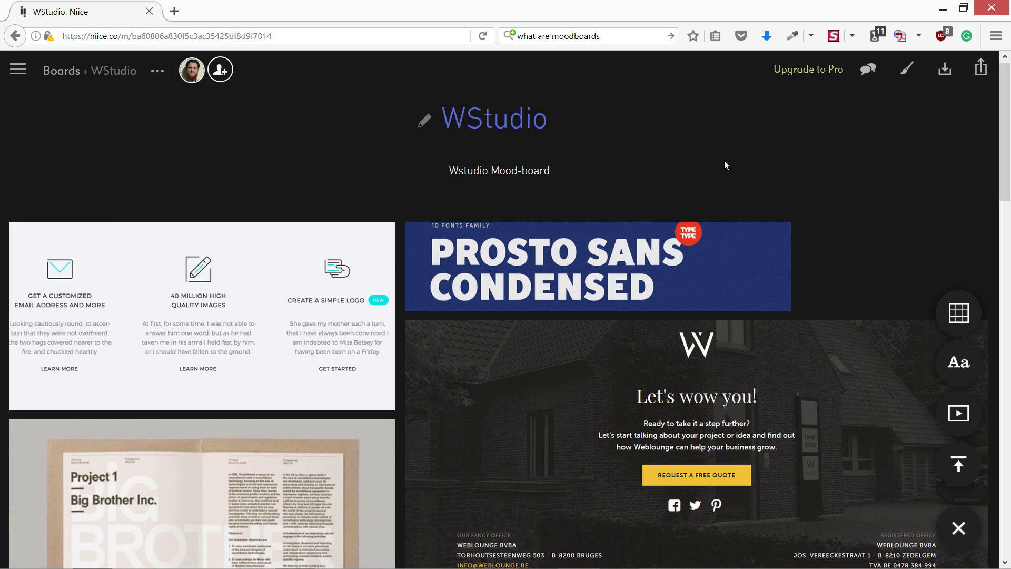
{"action": "scroll", "scroll_direction": "down", "scroll_amount": 3}
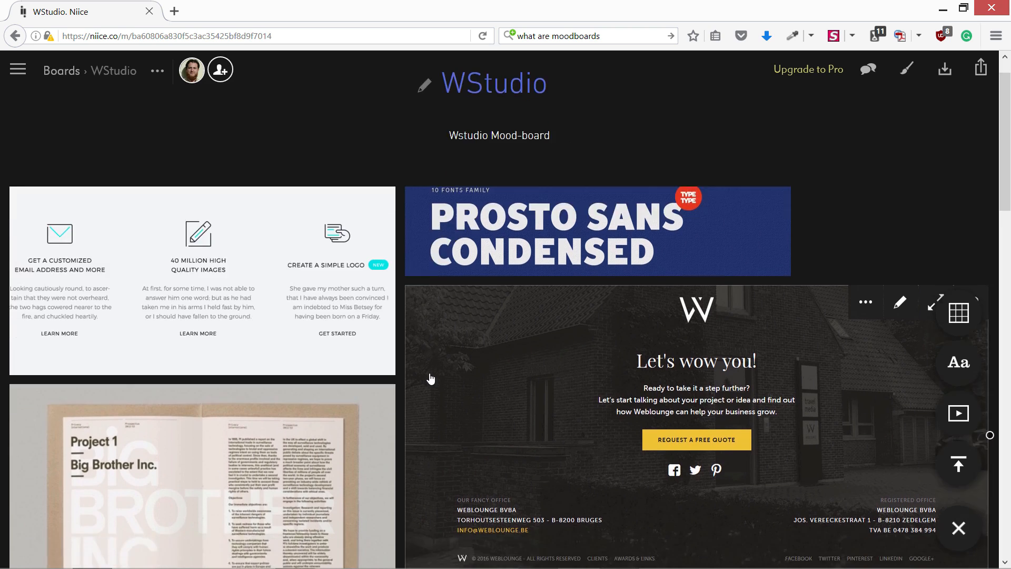
{"action": "scroll", "scroll_direction": "down", "scroll_amount": 3}
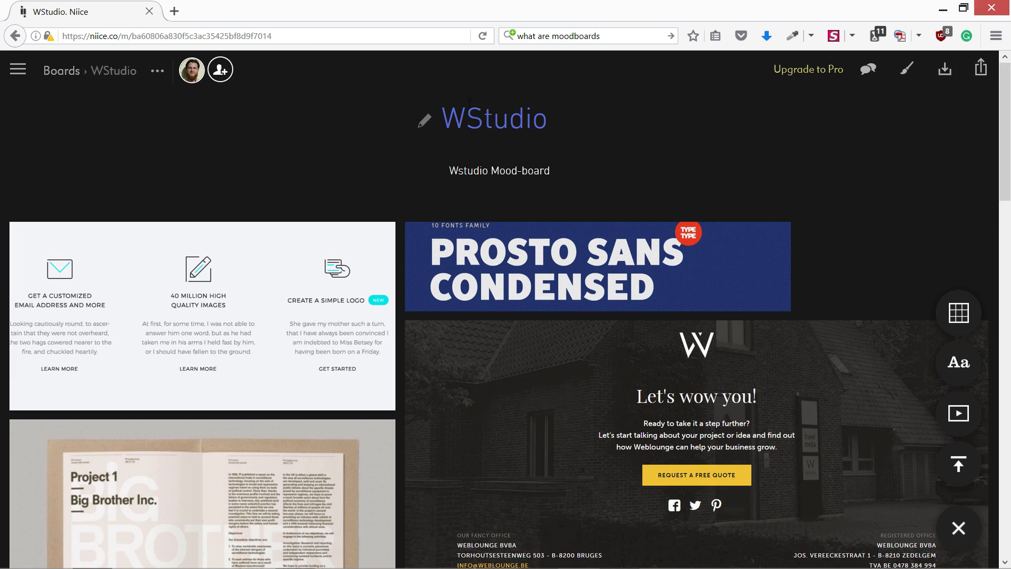
{"action": "mouse_move", "coordinate": [2, 212]}
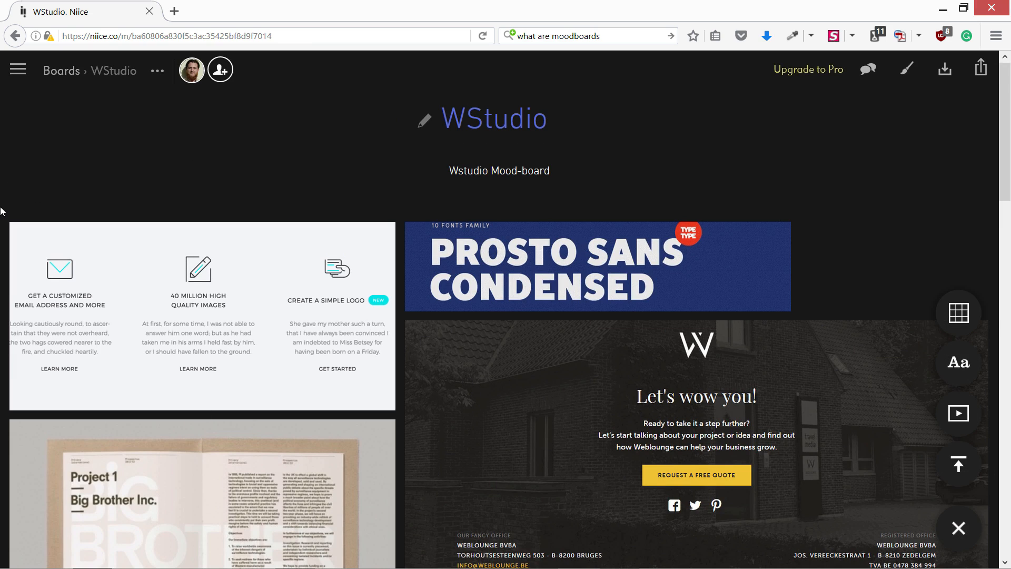
{"action": "mouse_move", "coordinate": [808, 78]}
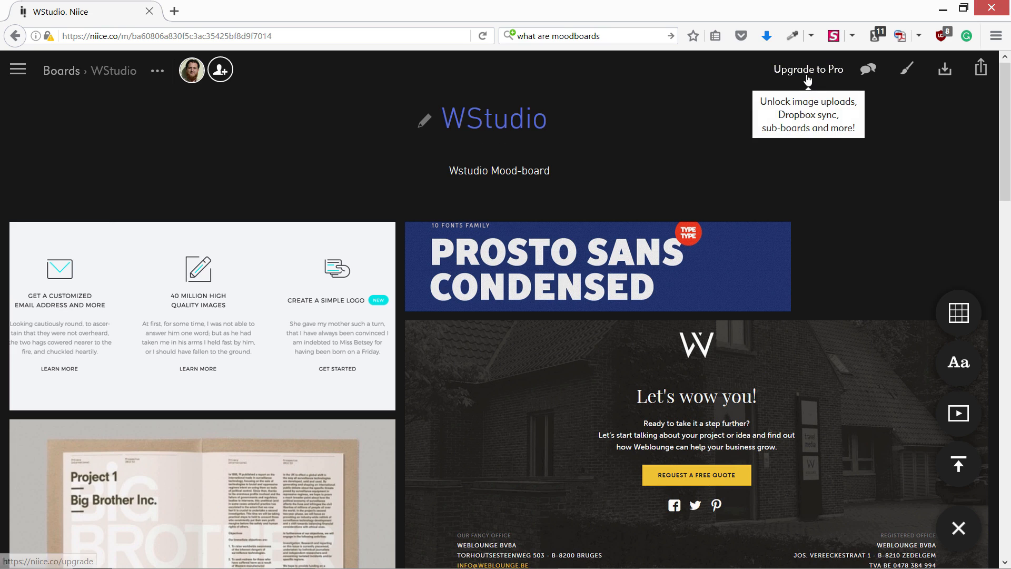